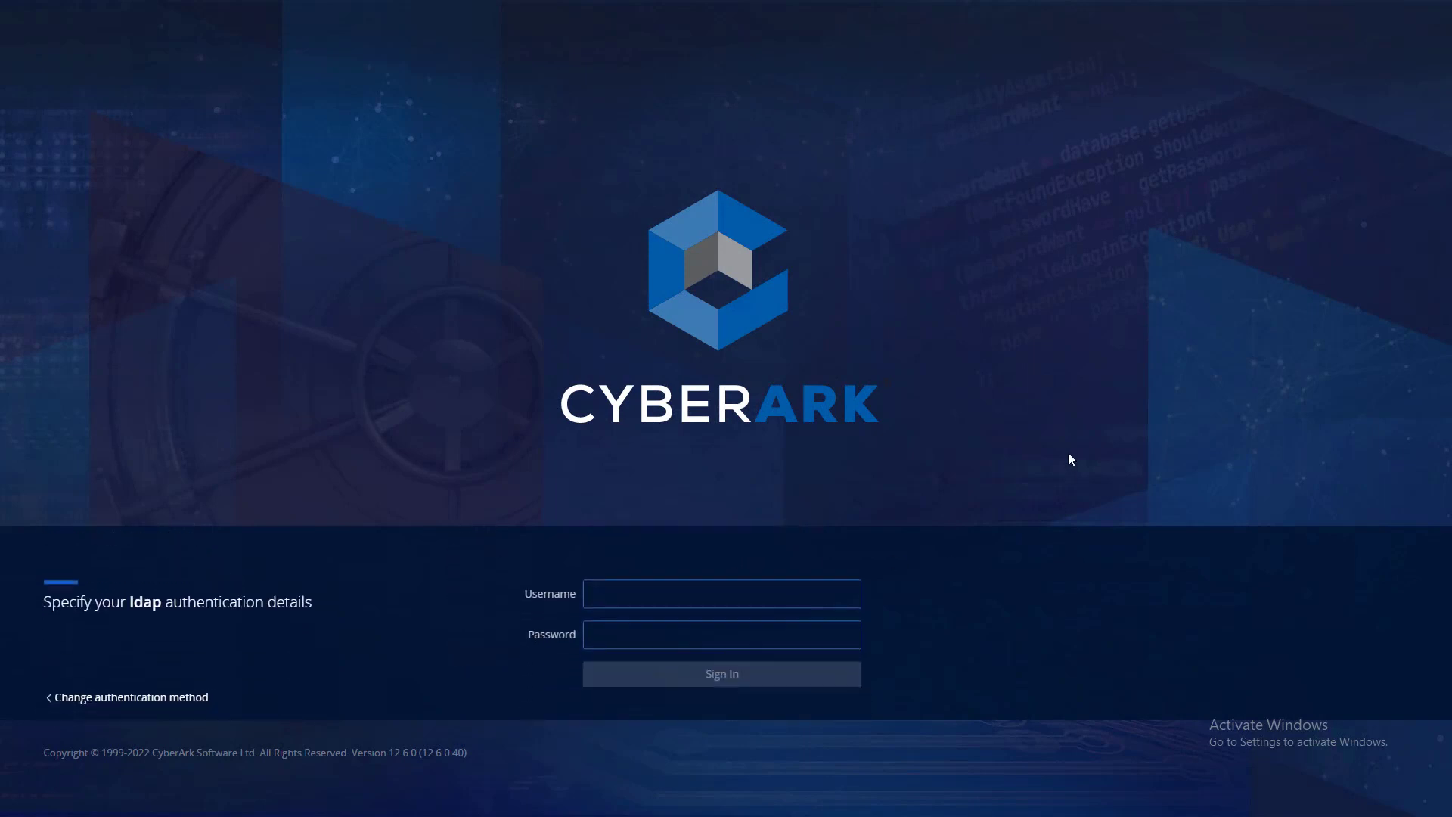
- Sign in over LDAP as Mike to reach the account list
{"action": "type", "text": "Mike"}
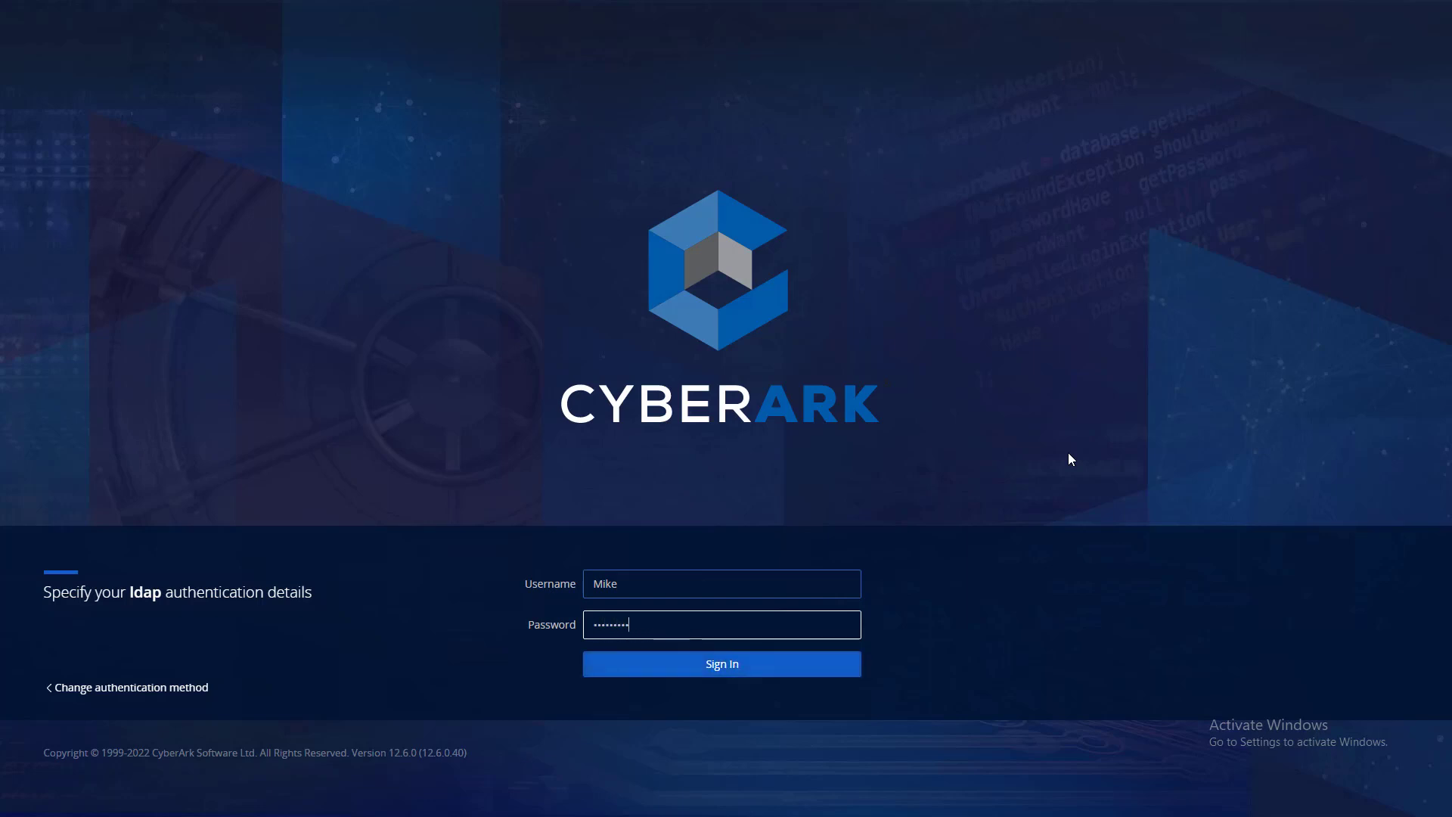
{"action": "left_click", "coordinate": [721, 663]}
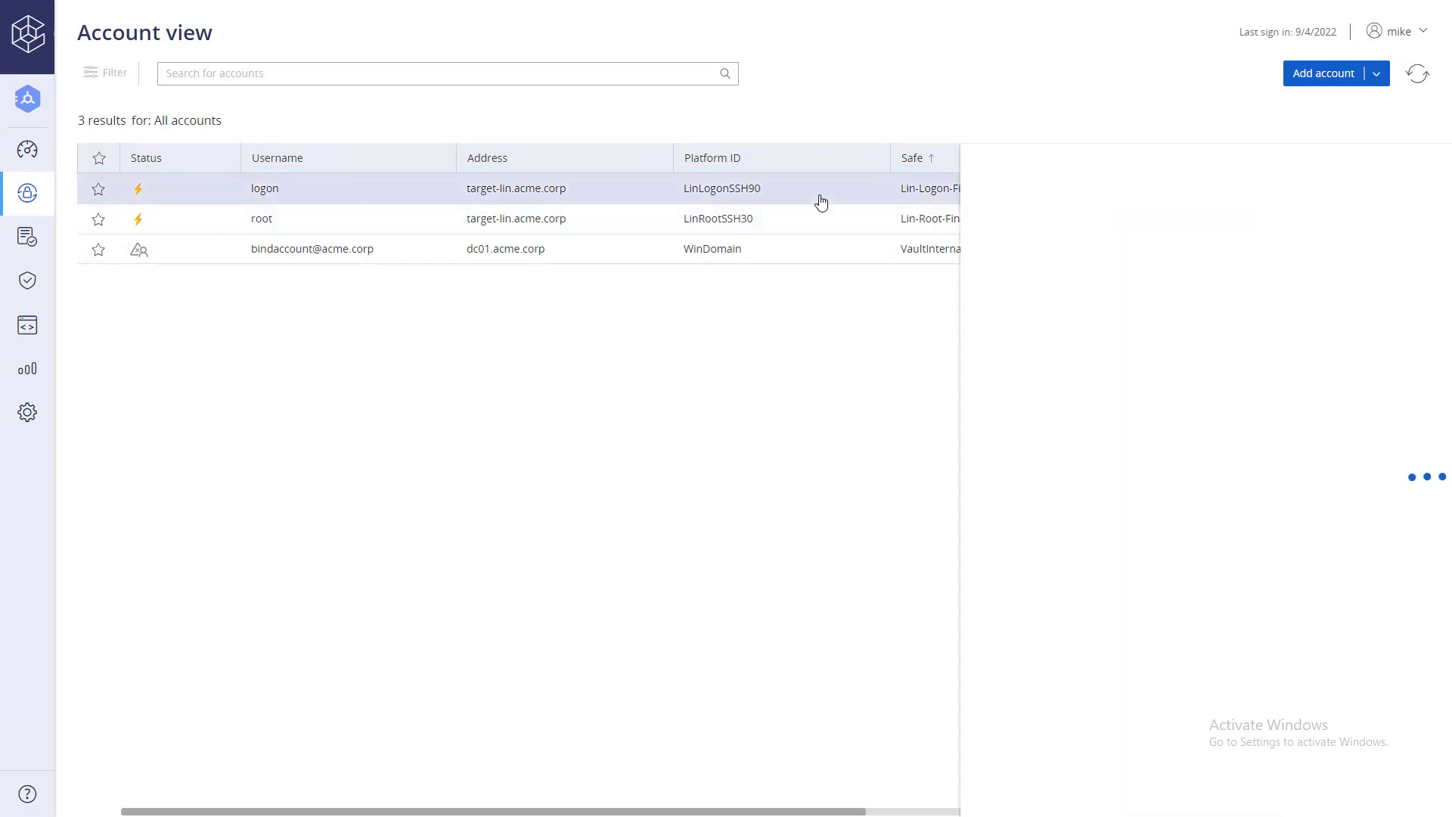
- View the logon account's full details and copy its safe name, Lin-Logon-Fin-US
{"action": "left_click", "coordinate": [264, 188]}
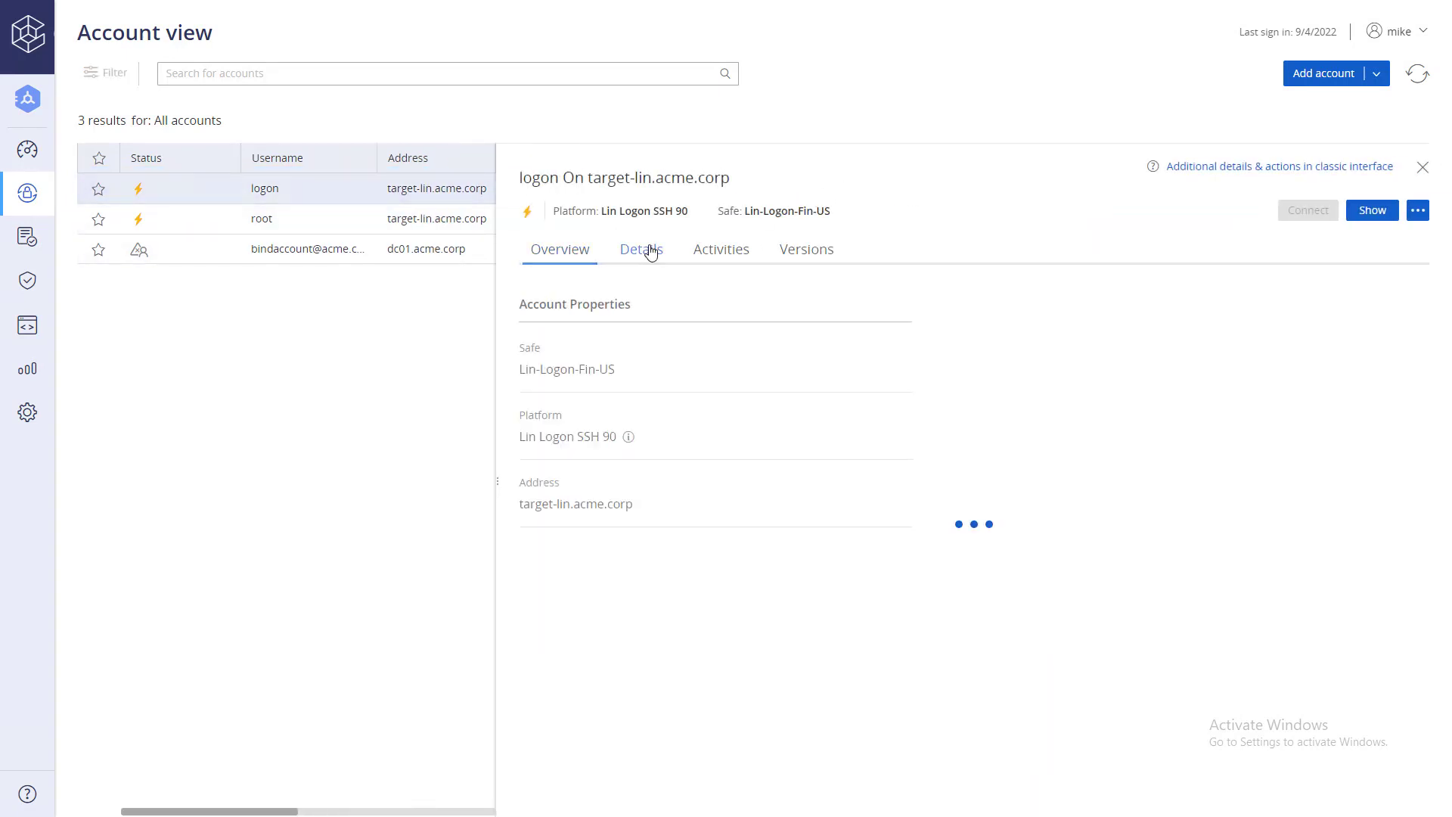
{"action": "left_click", "coordinate": [640, 248]}
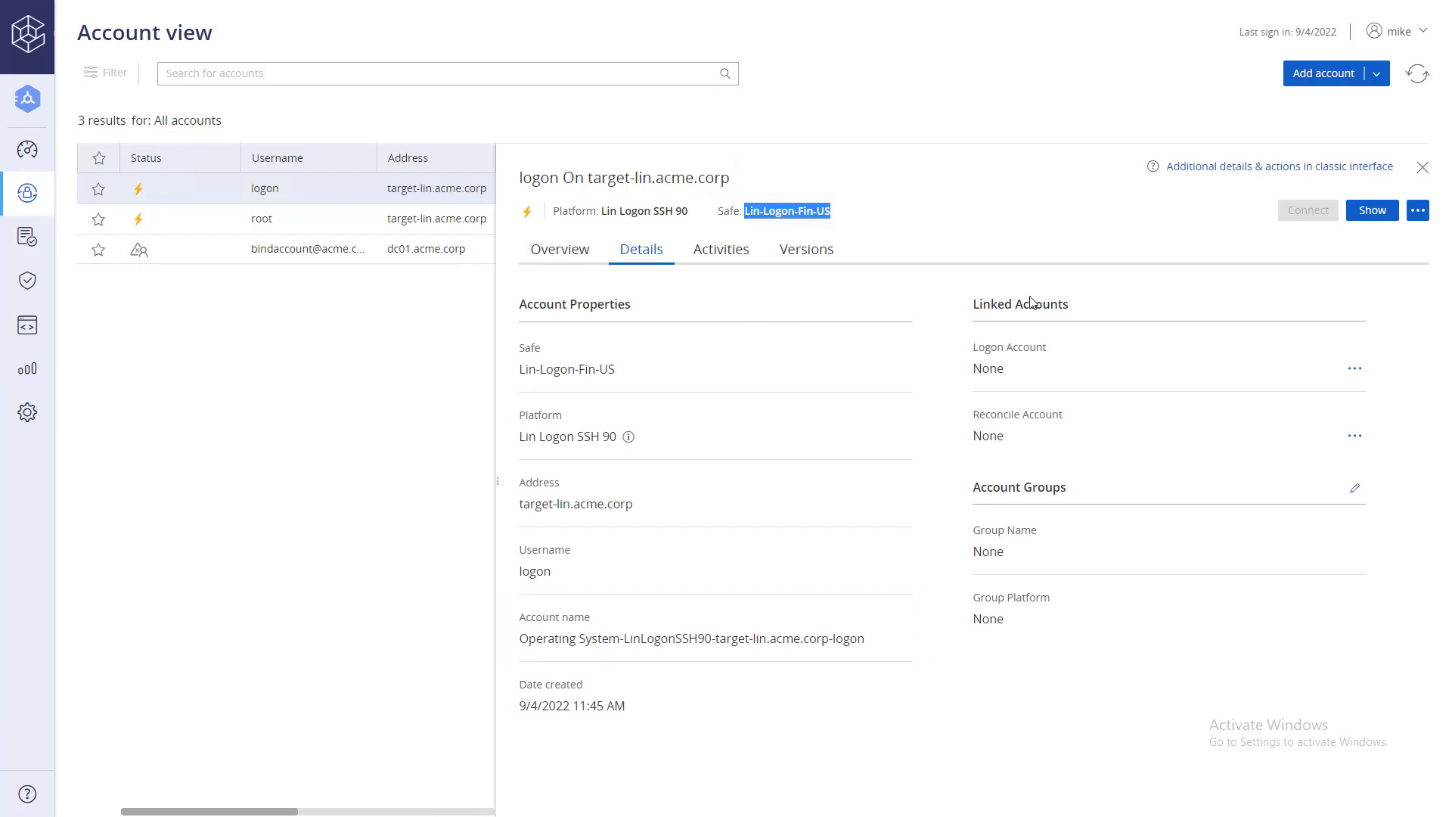
{"action": "right_click", "coordinate": [691, 638]}
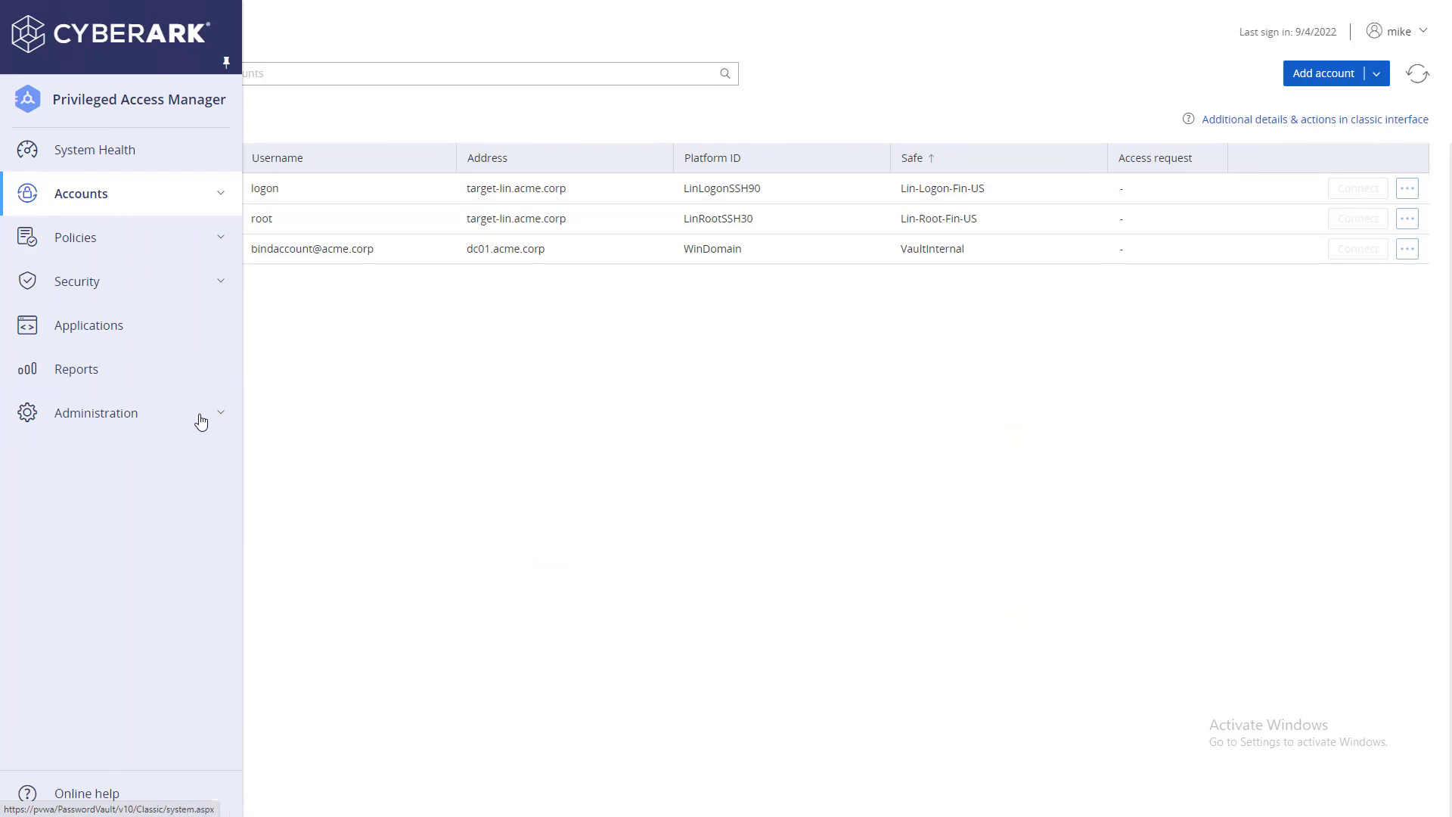
- In Platform Management, expand *NIX and edit the Lin Root SSH 30 platform
{"action": "left_click", "coordinate": [97, 413]}
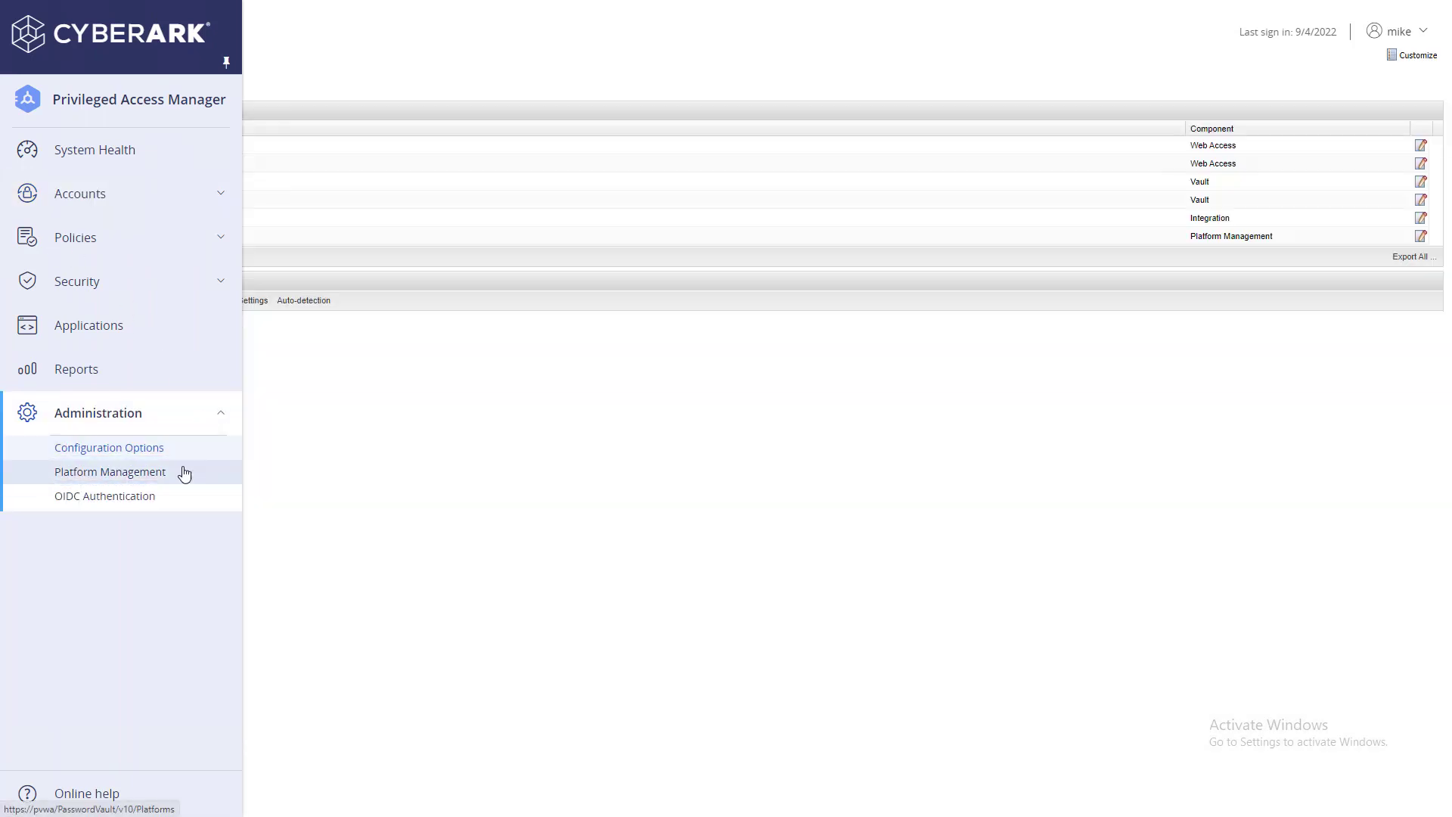
{"action": "left_click", "coordinate": [109, 472]}
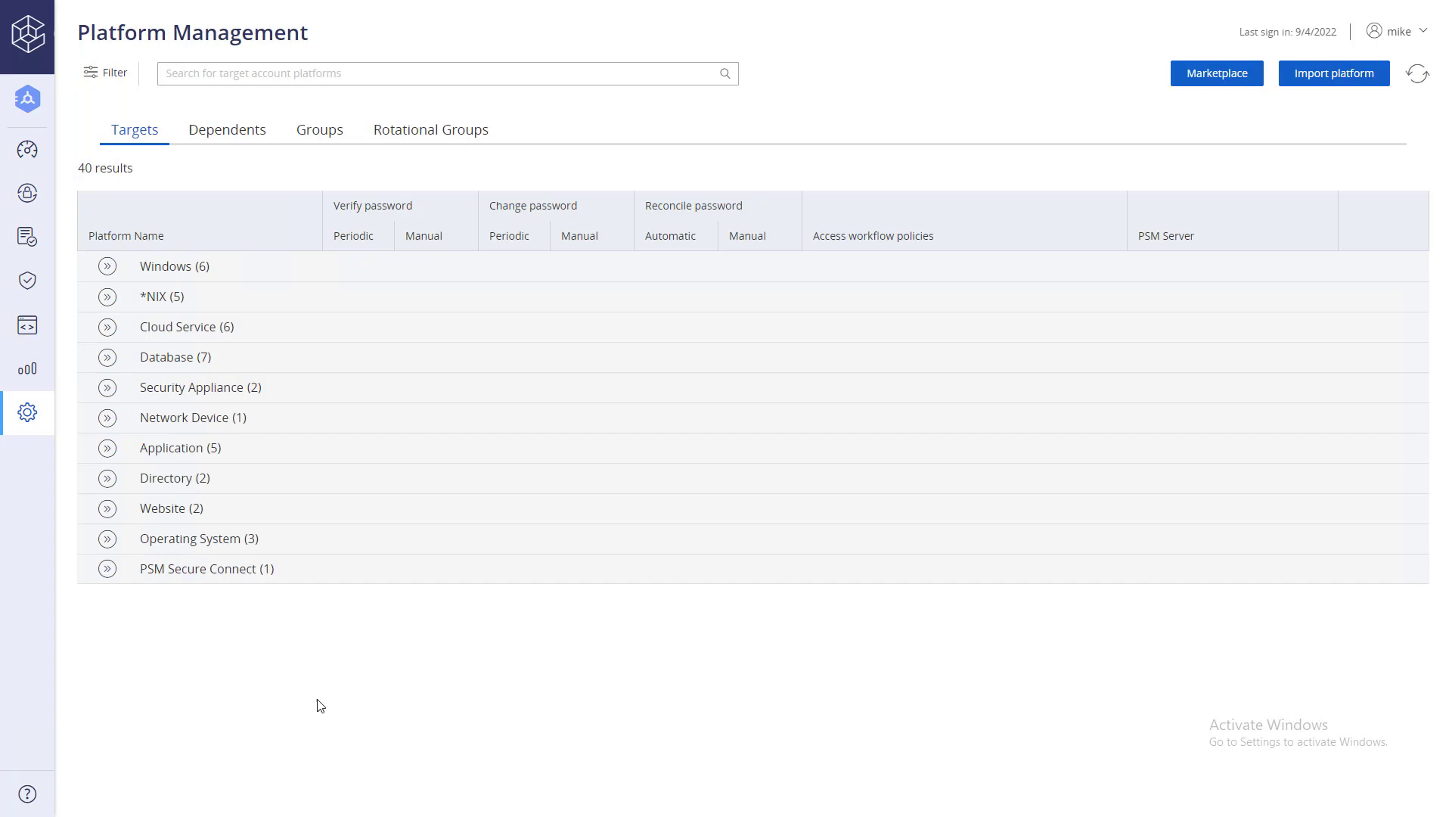
{"action": "left_click", "coordinate": [105, 297]}
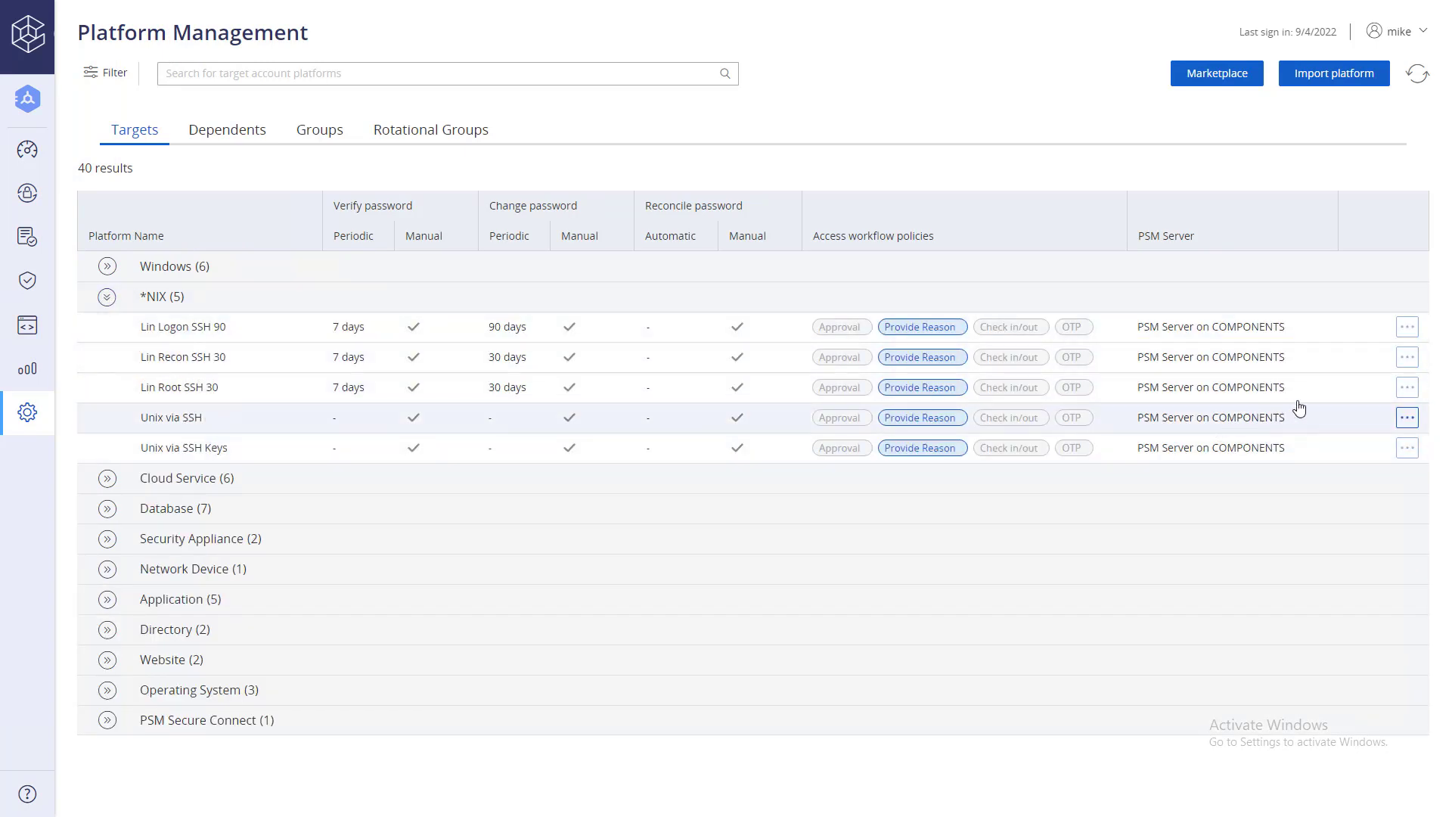
{"action": "left_click", "coordinate": [1406, 388]}
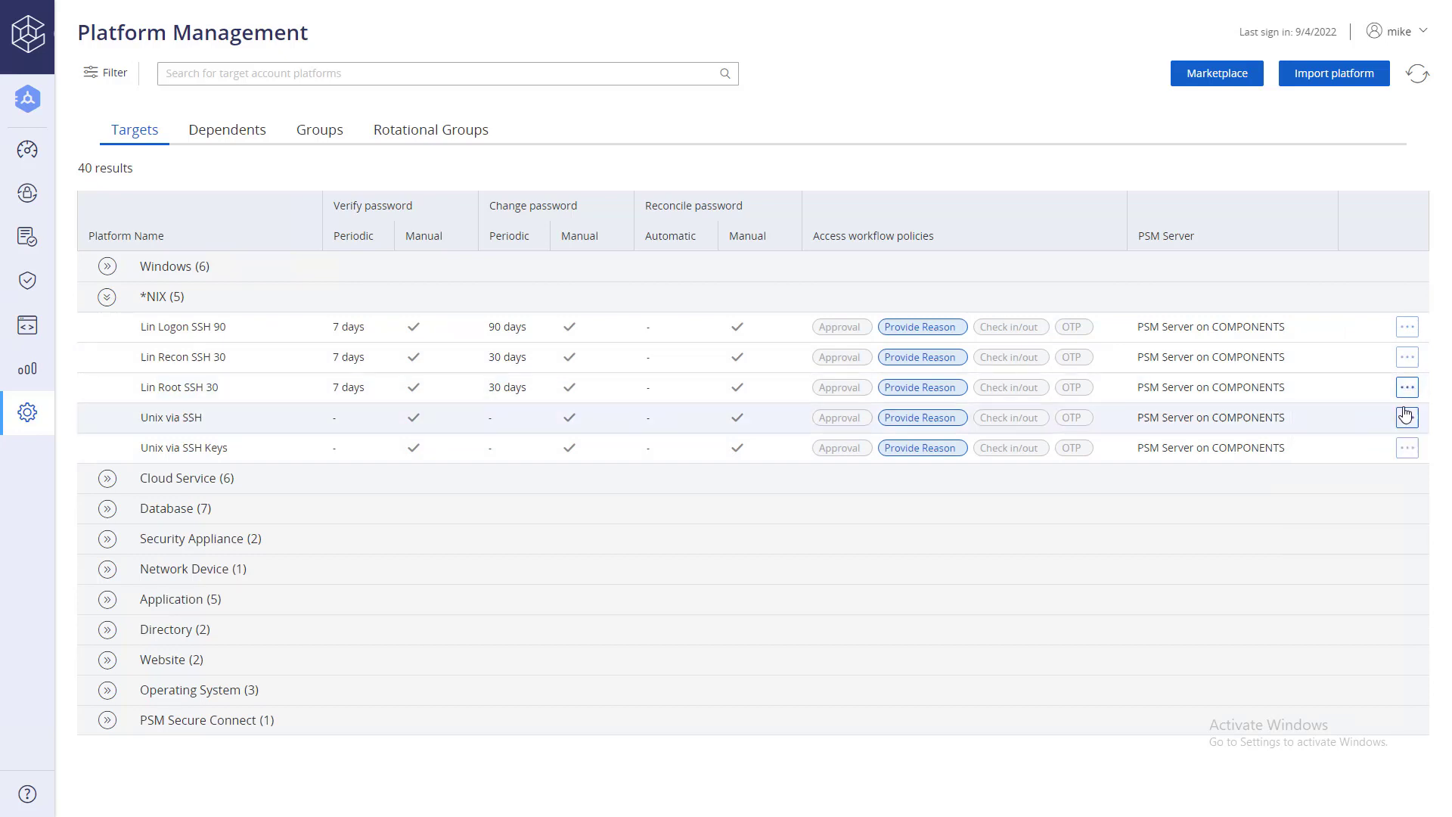
{"action": "left_click", "coordinate": [1406, 388]}
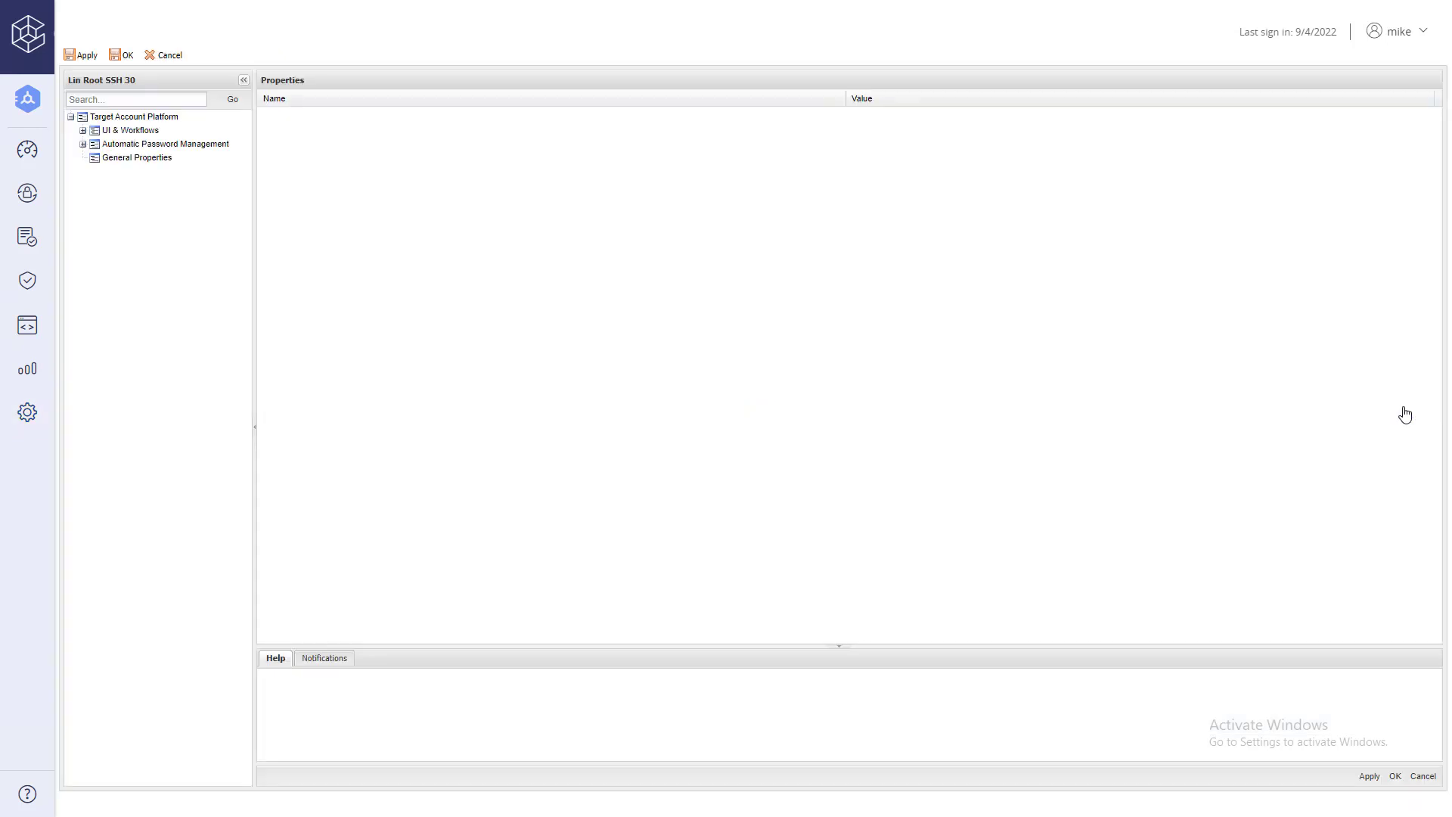
- Under Privileged Account Management, set LogonAccountSafe to Lin-Logon-Fin-US
{"action": "left_click", "coordinate": [165, 143]}
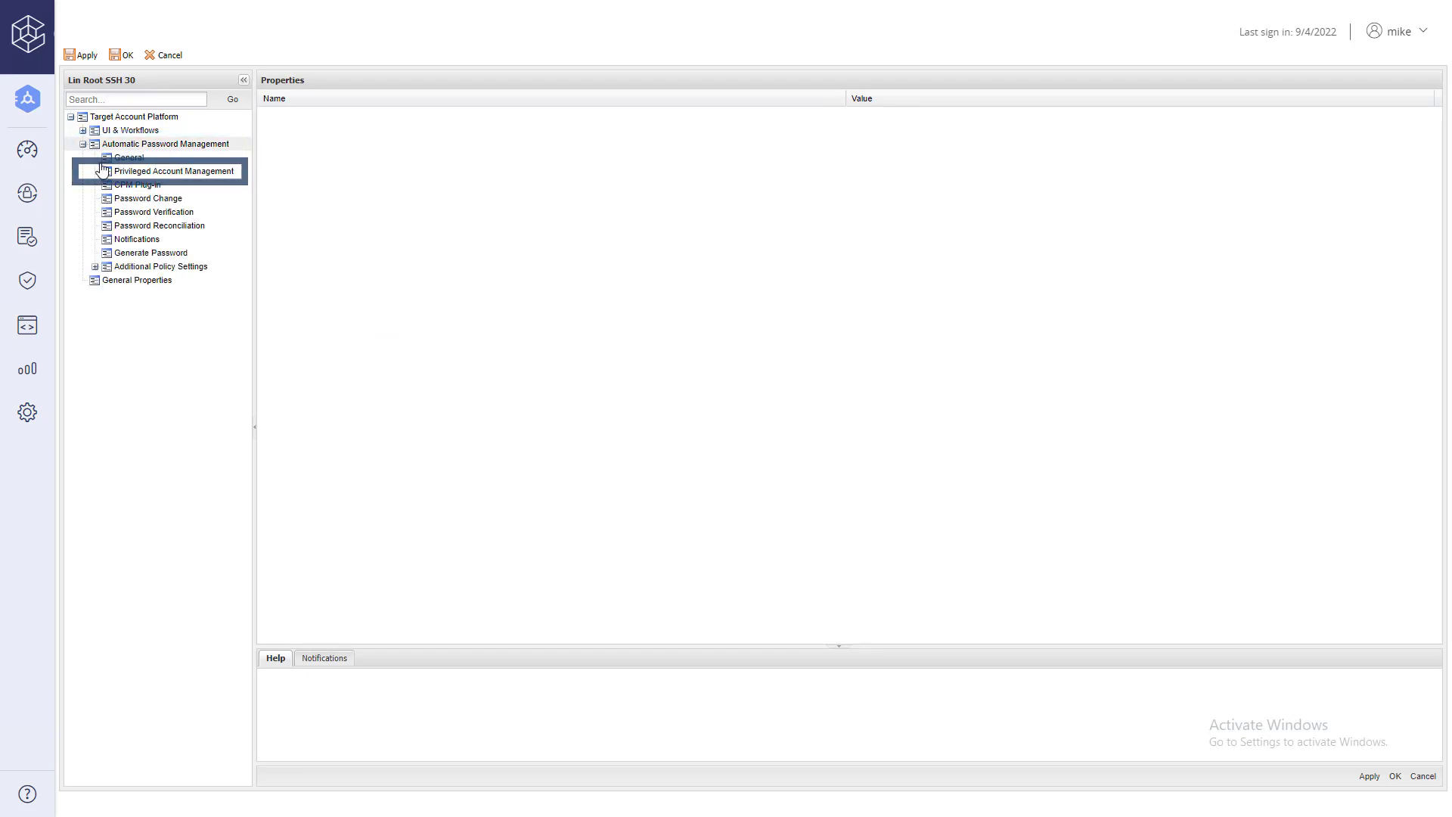
{"action": "left_click", "coordinate": [172, 170]}
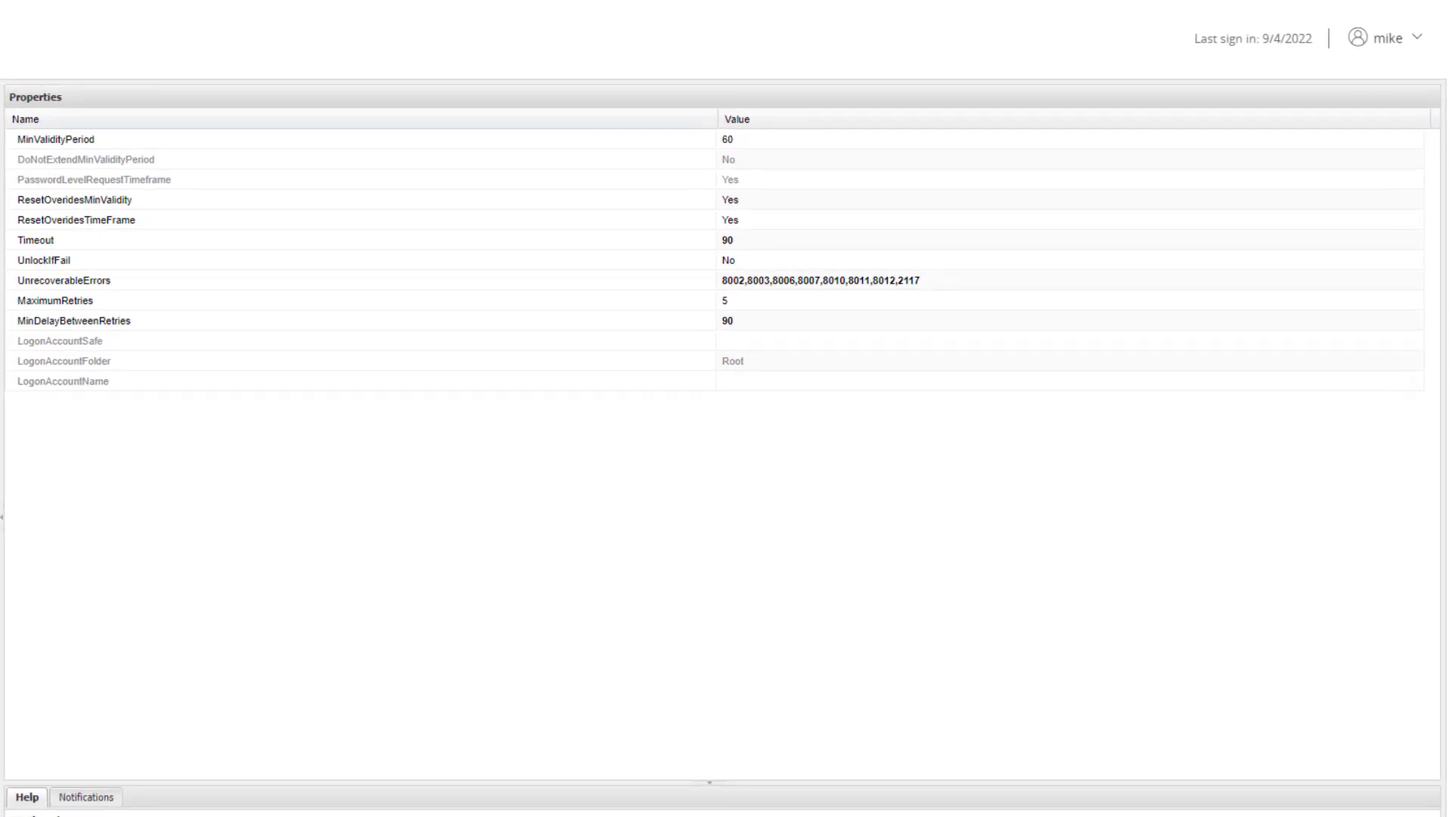
{"action": "left_click", "coordinate": [99, 341]}
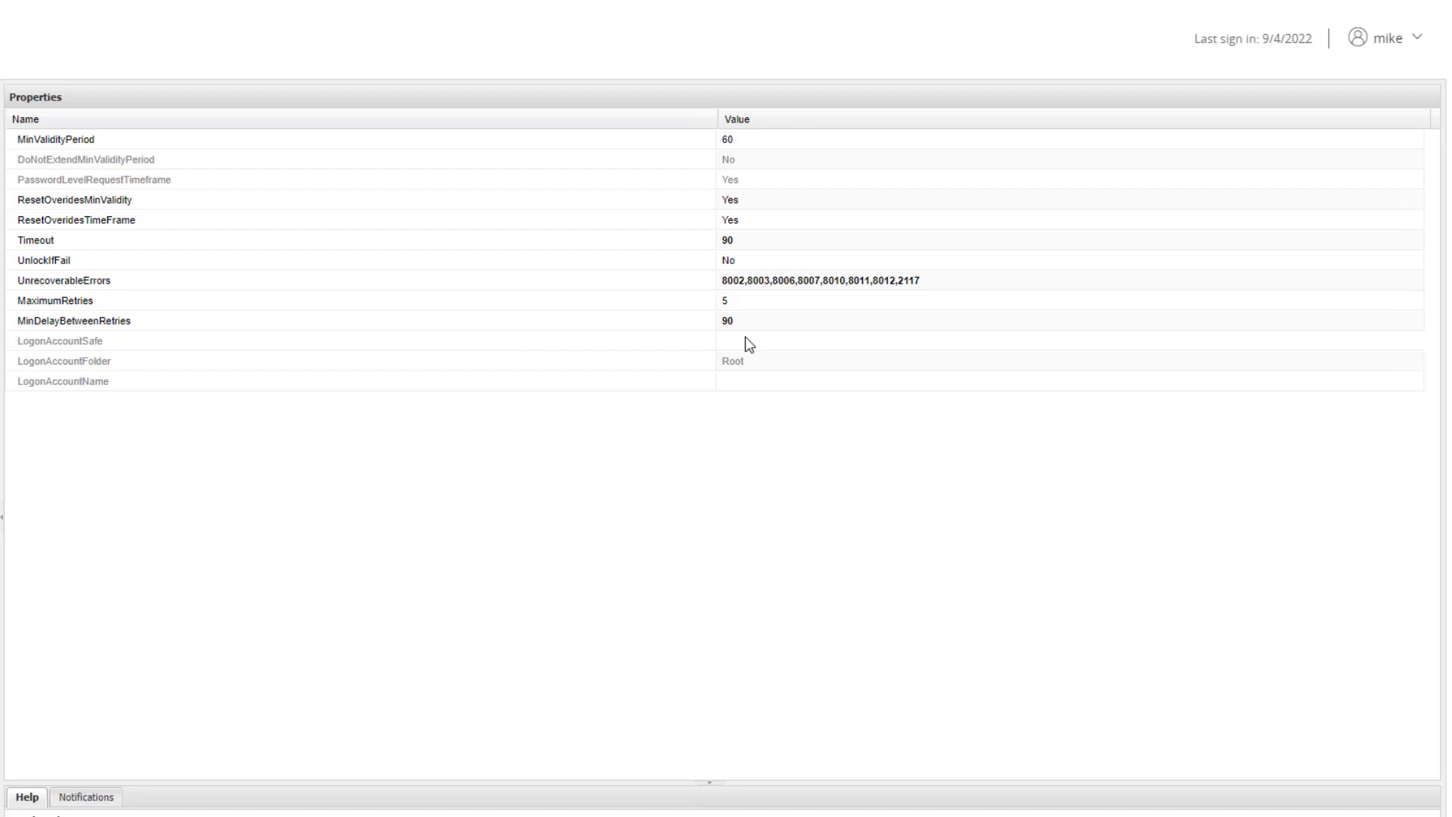
{"action": "type", "text": "Lin-Logon-Fin-US"}
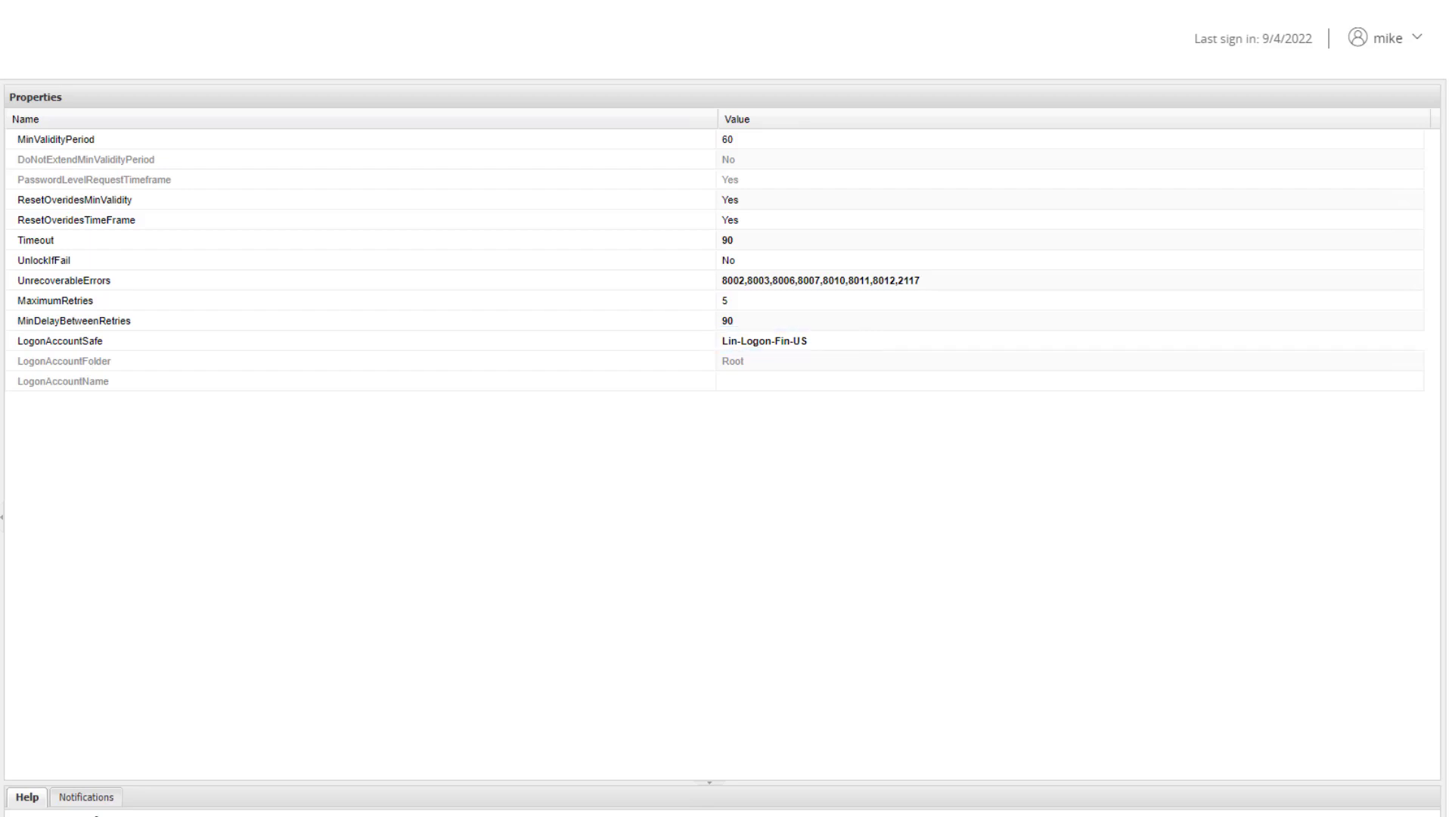
{"action": "mouse_move", "coordinate": [709, 511]}
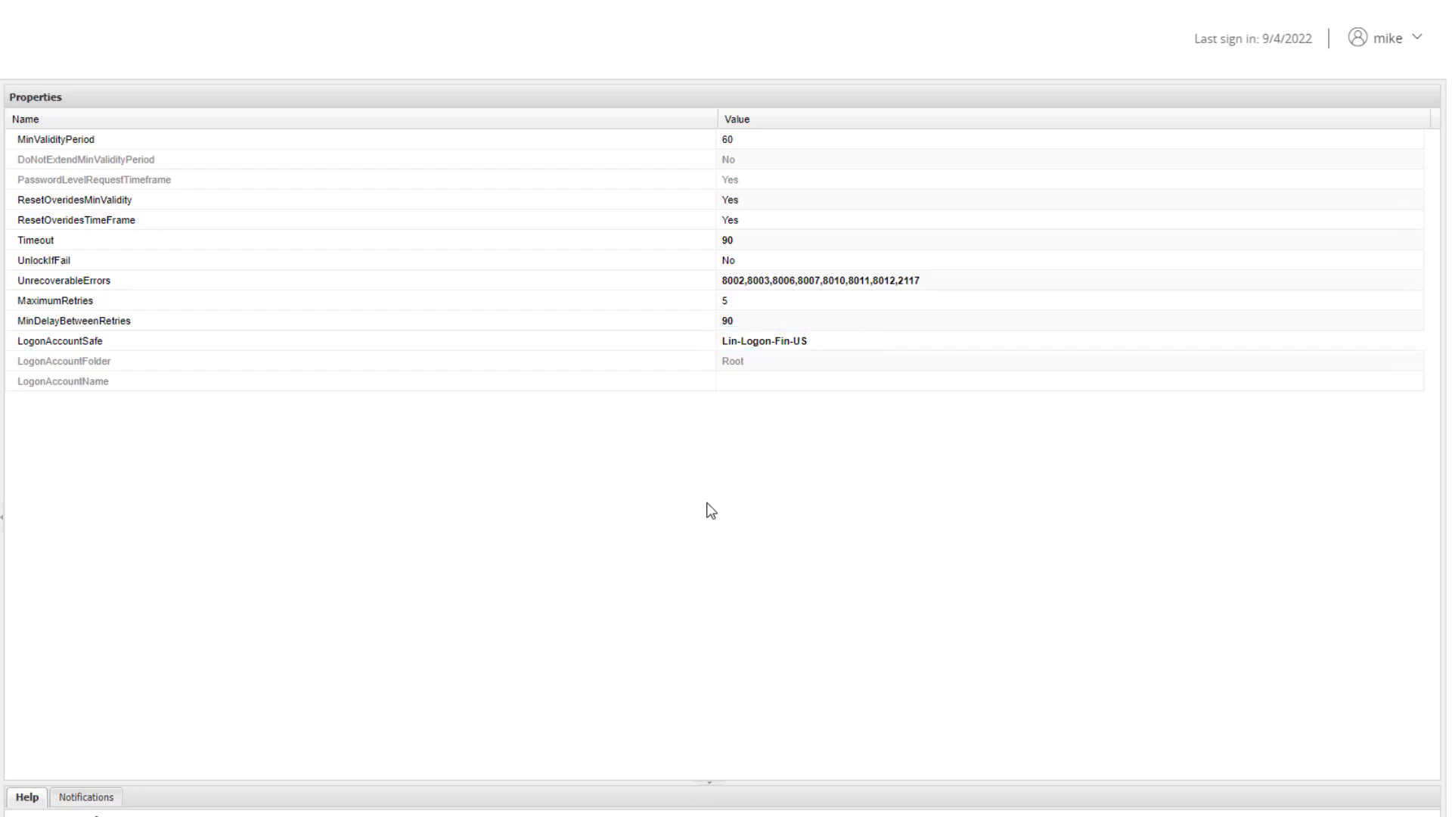
- Set LogonAccountName to the rule Operating System-LinLogonSSH90-%ADDRESS%-logon
{"action": "left_click", "coordinate": [98, 380]}
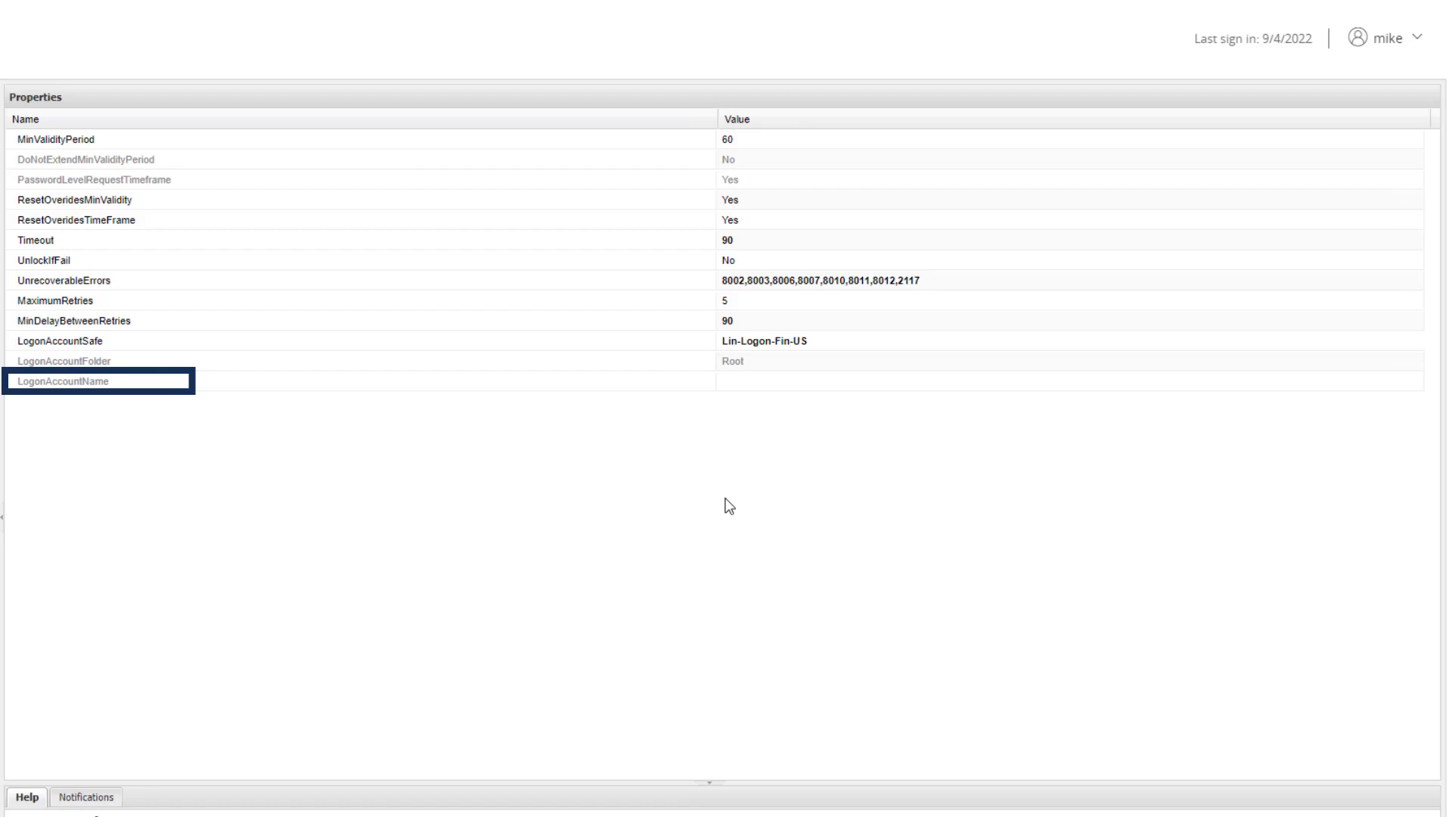
{"action": "left_click", "coordinate": [1065, 381]}
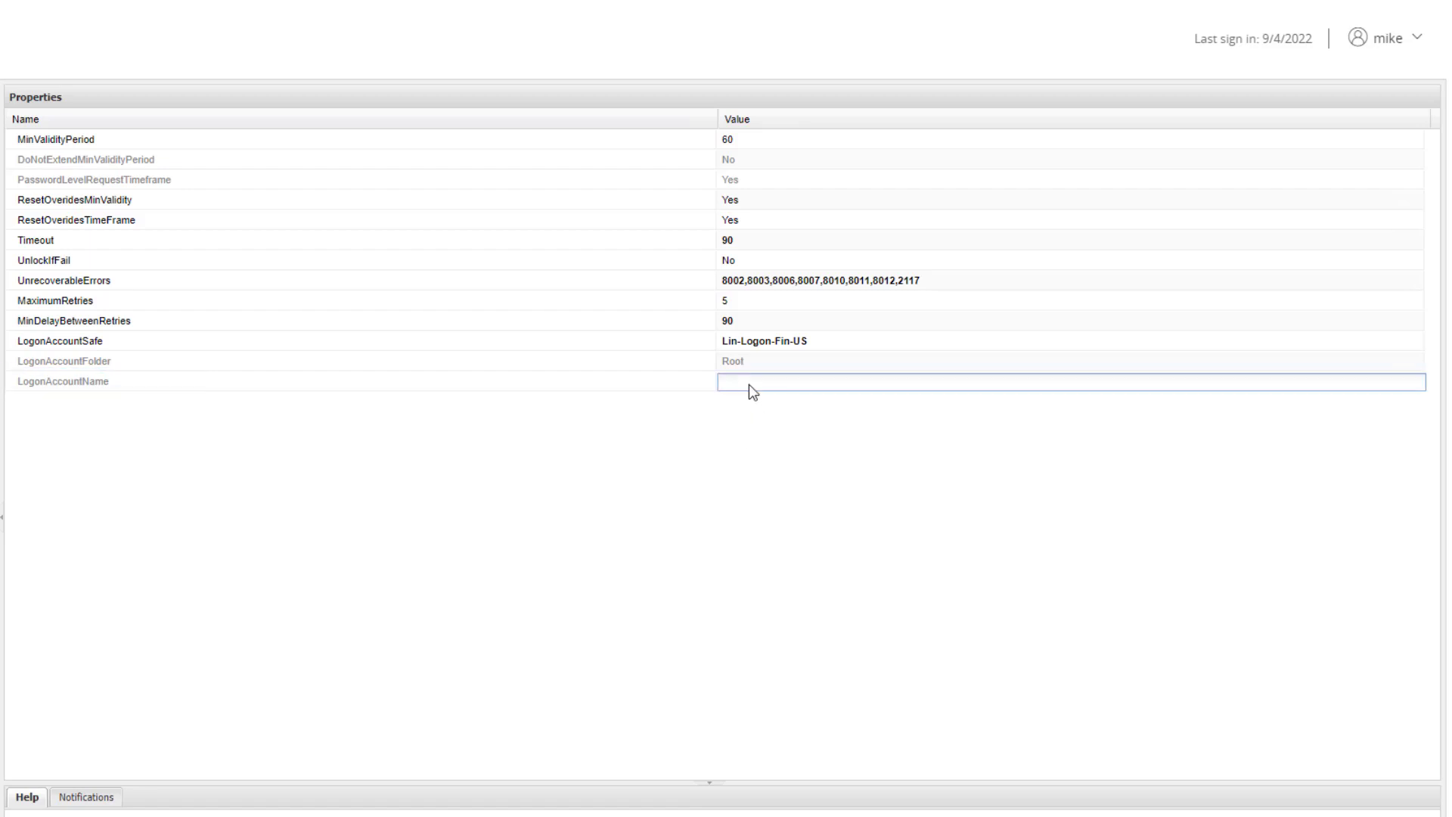
{"action": "type", "text": "Operating System-LinLogonSSH90-target-lin.acme.corp-logon"}
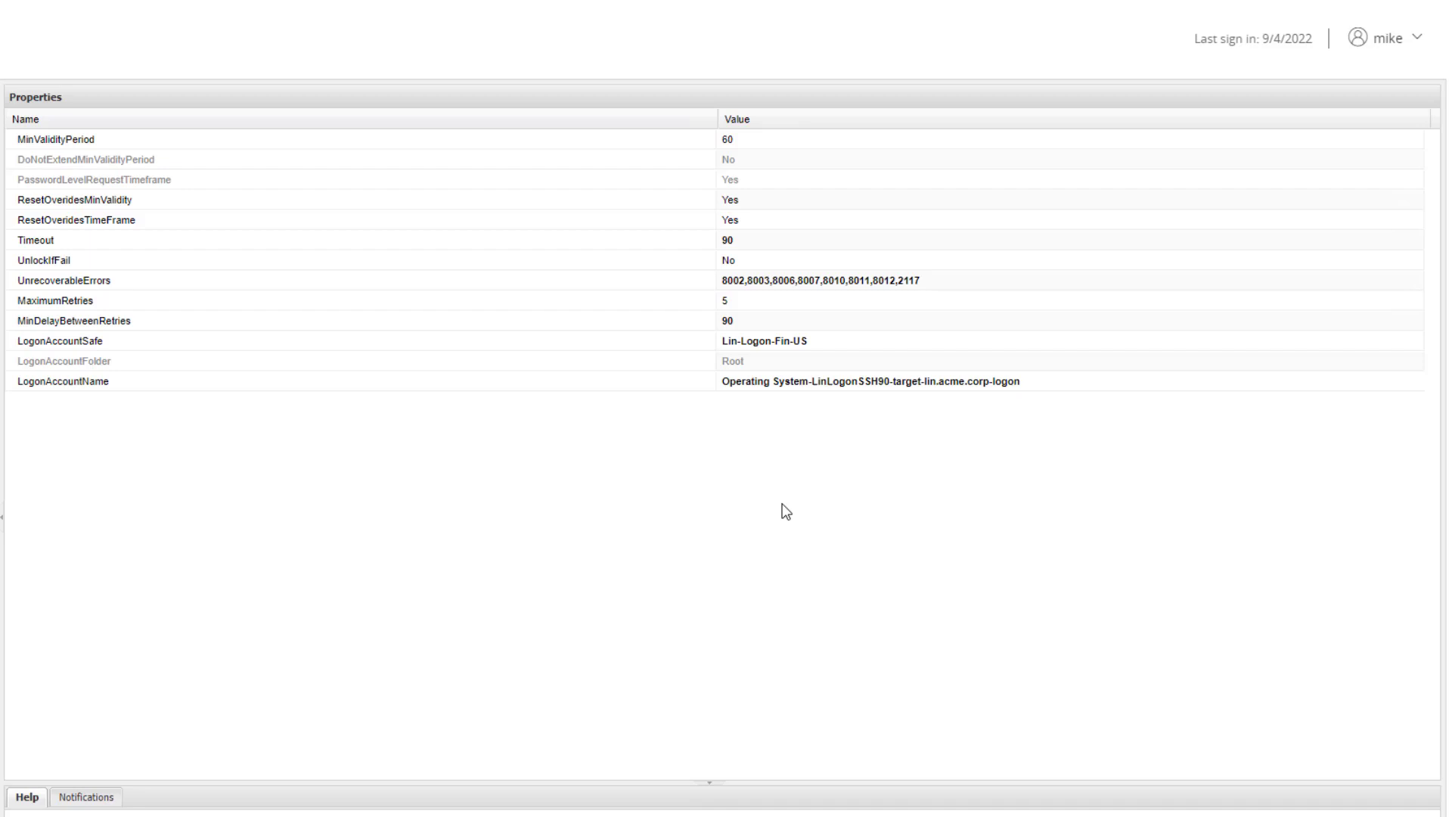
{"action": "left_click", "coordinate": [871, 381]}
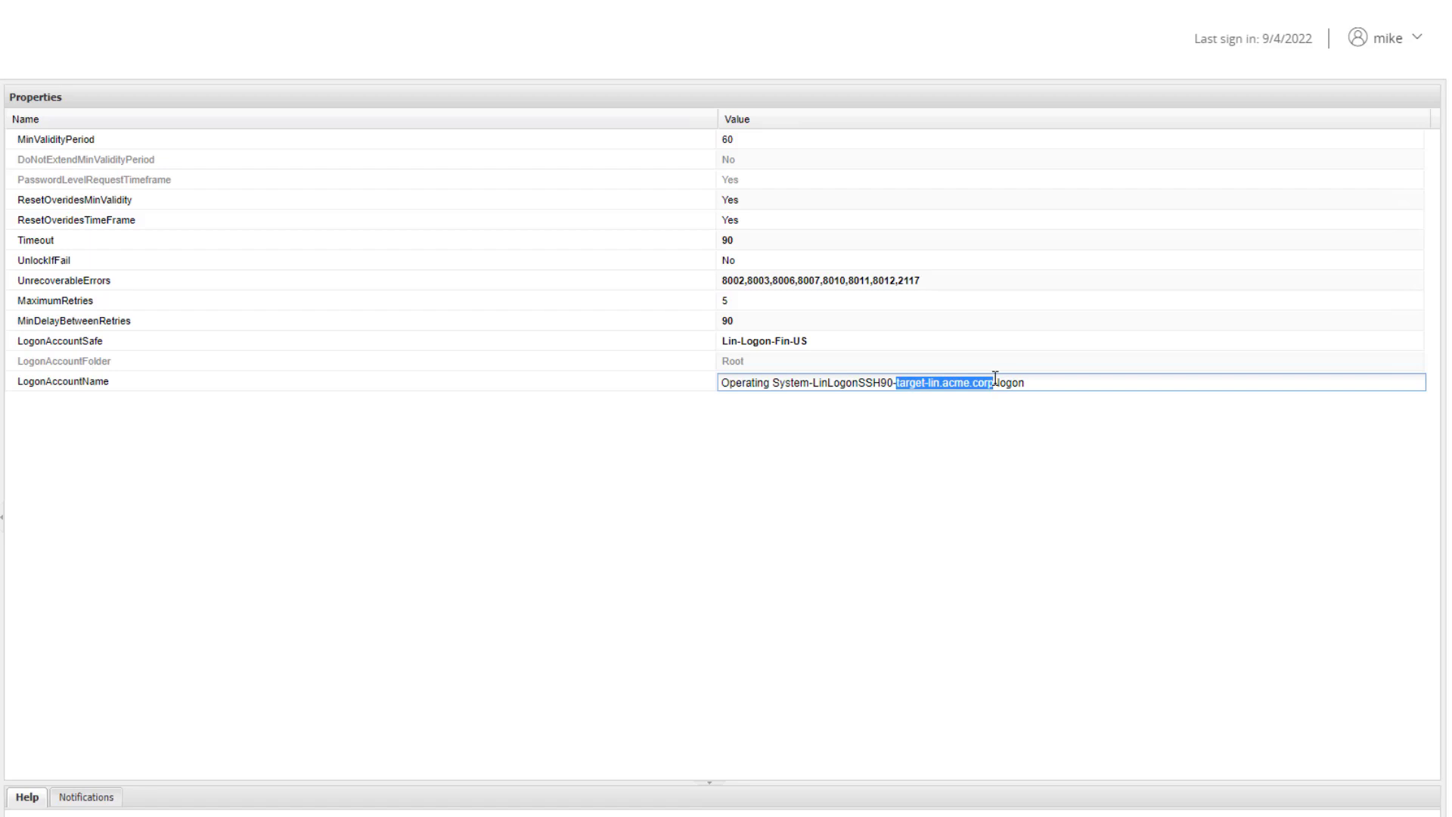
{"action": "type", "text": "%ADDRESS"}
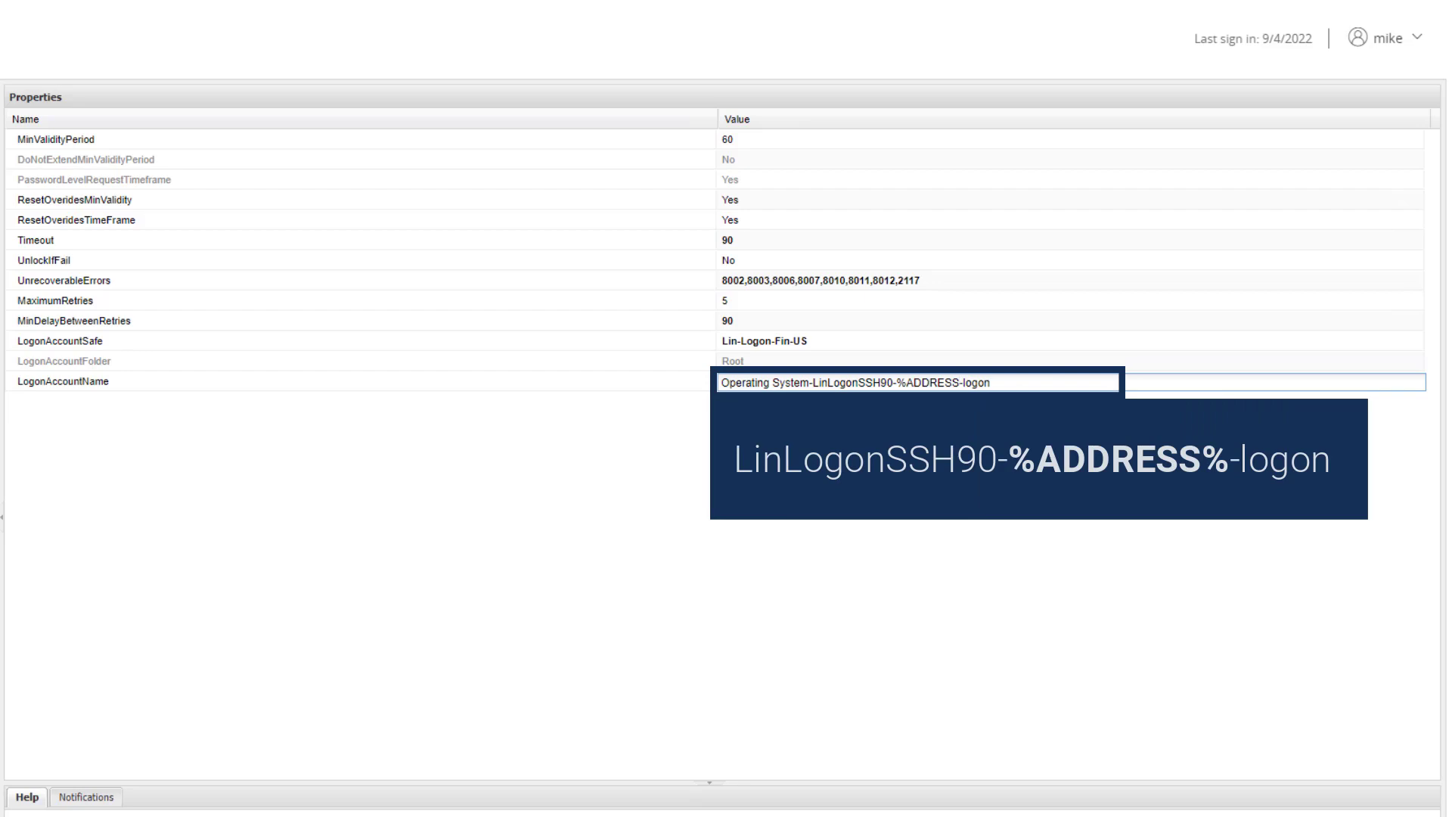
{"action": "type", "text": "%"}
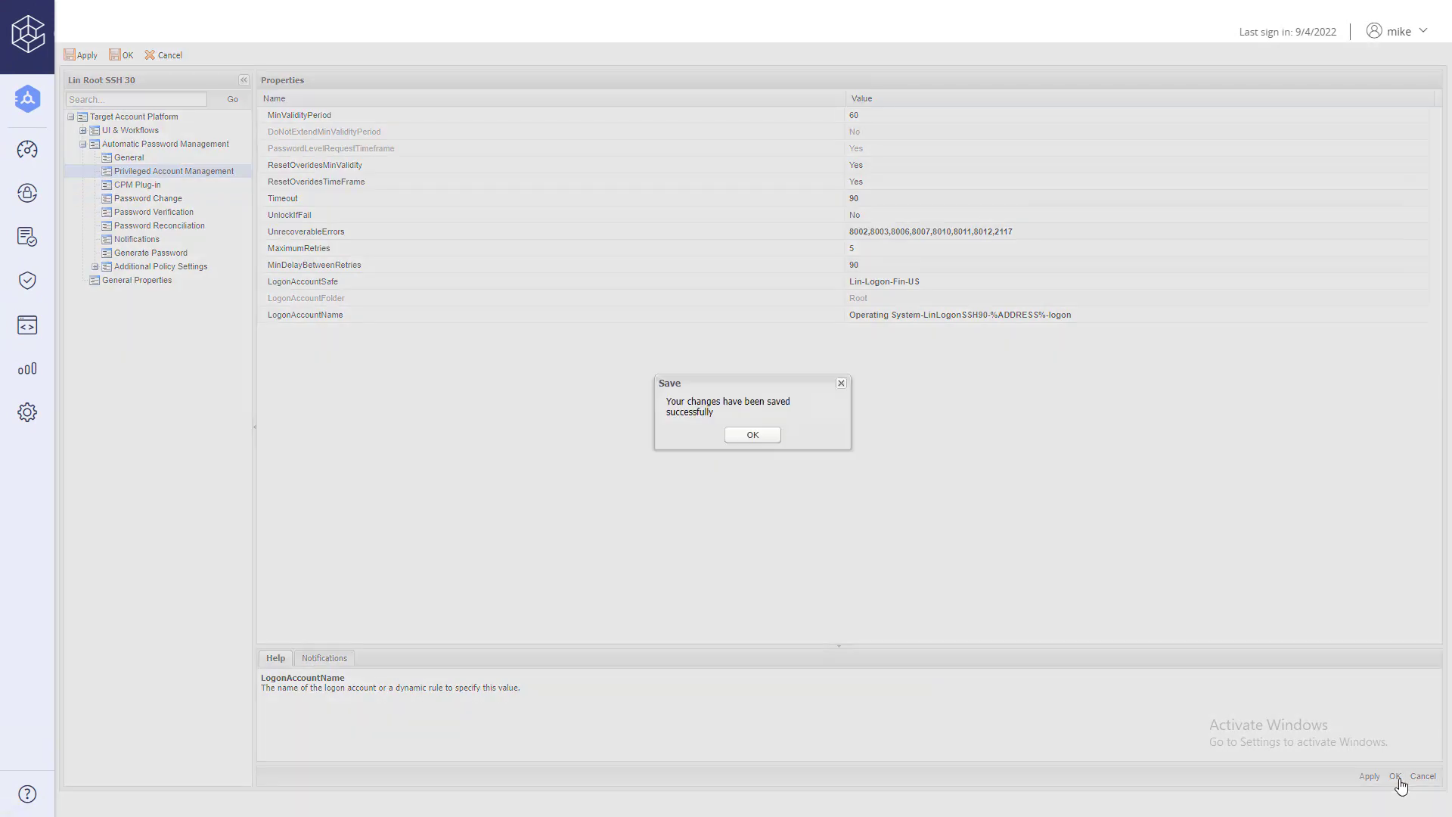
- Acknowledge the saved-changes notice and return to the Accounts list
{"action": "left_click", "coordinate": [751, 435]}
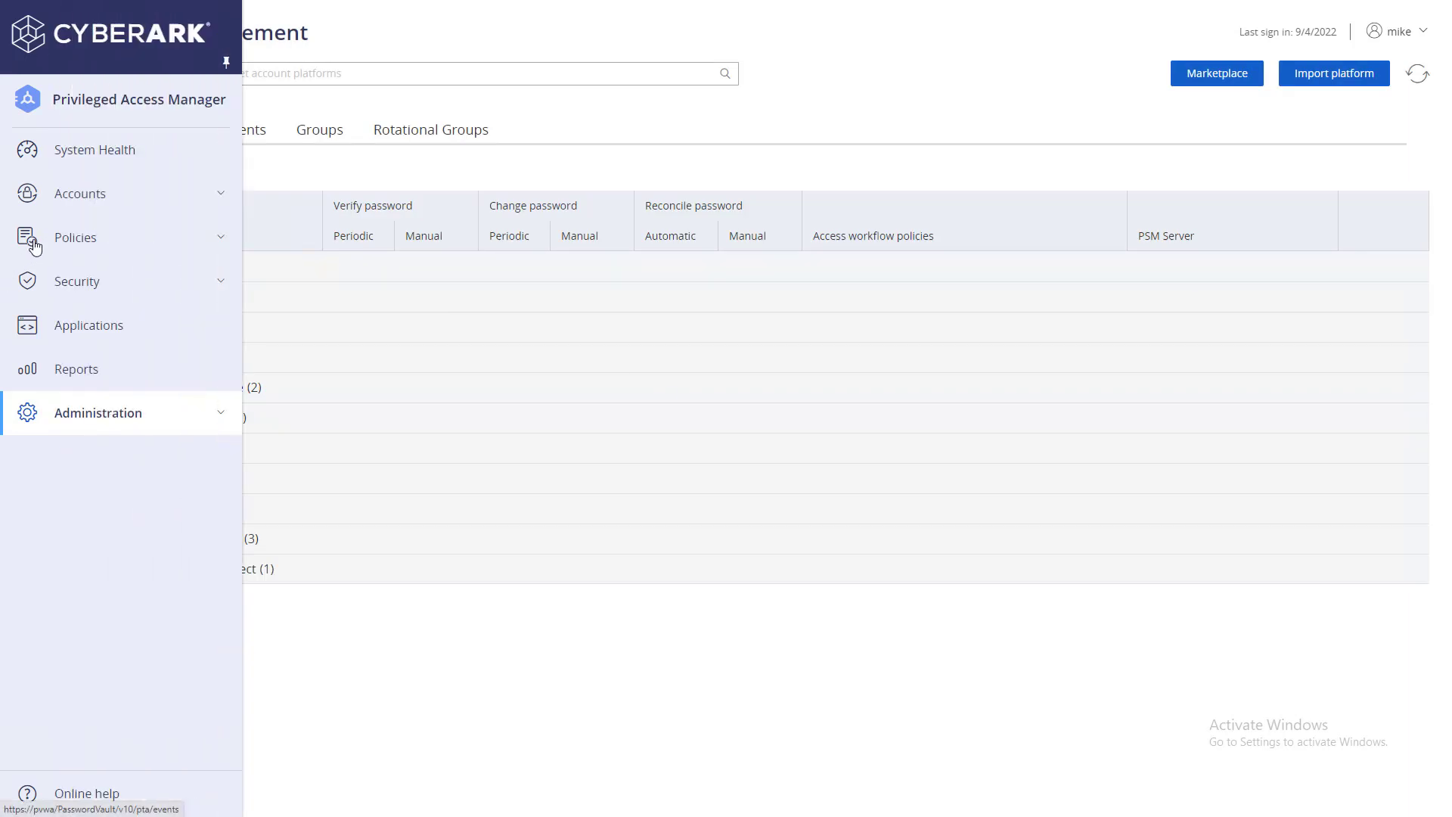
{"action": "left_click", "coordinate": [81, 193]}
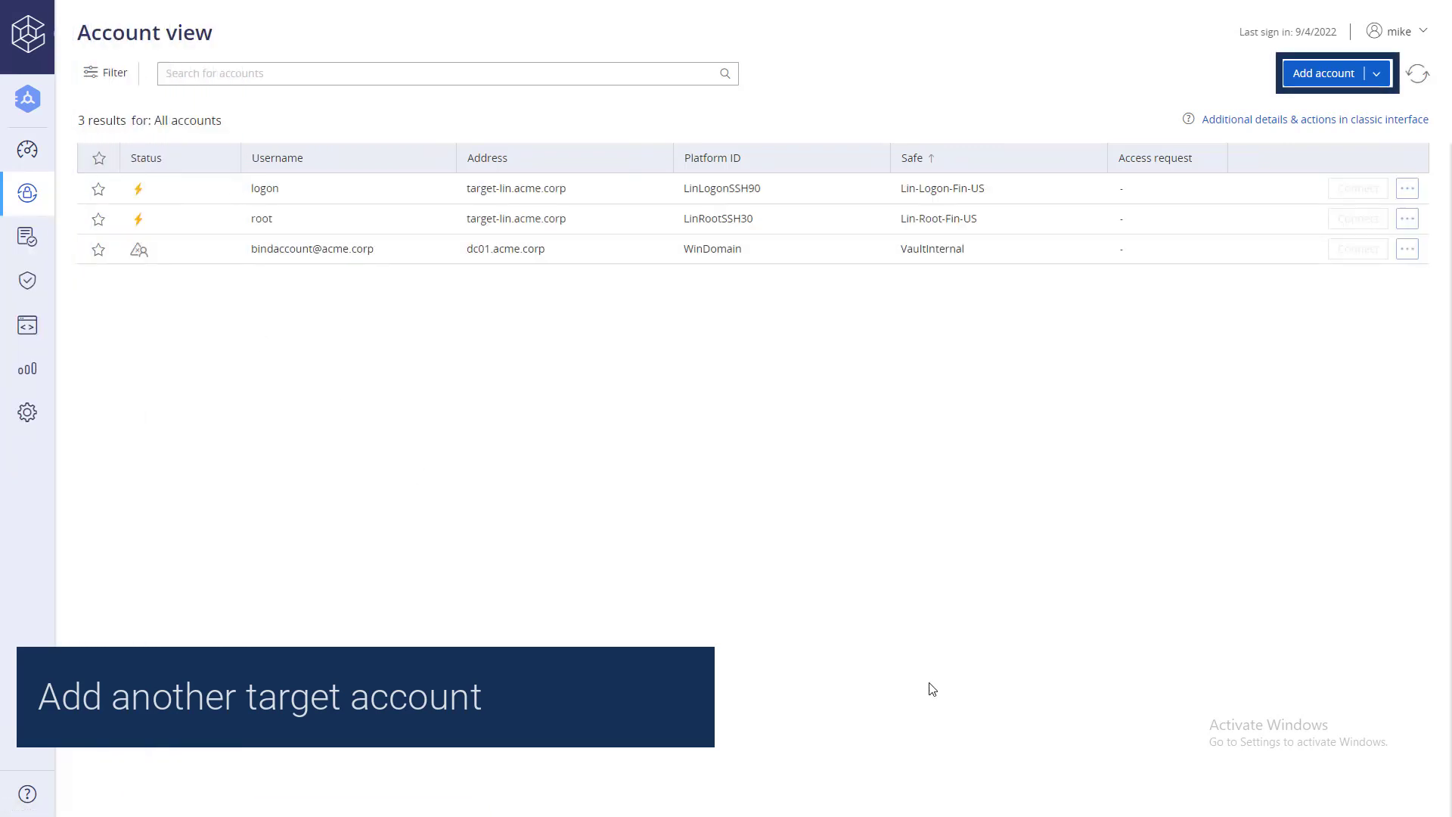
- Add a *NIX root account for target-lin2 on Lin Root SSH 30 in Lin-Root-Fin-US
{"action": "left_click", "coordinate": [1325, 73]}
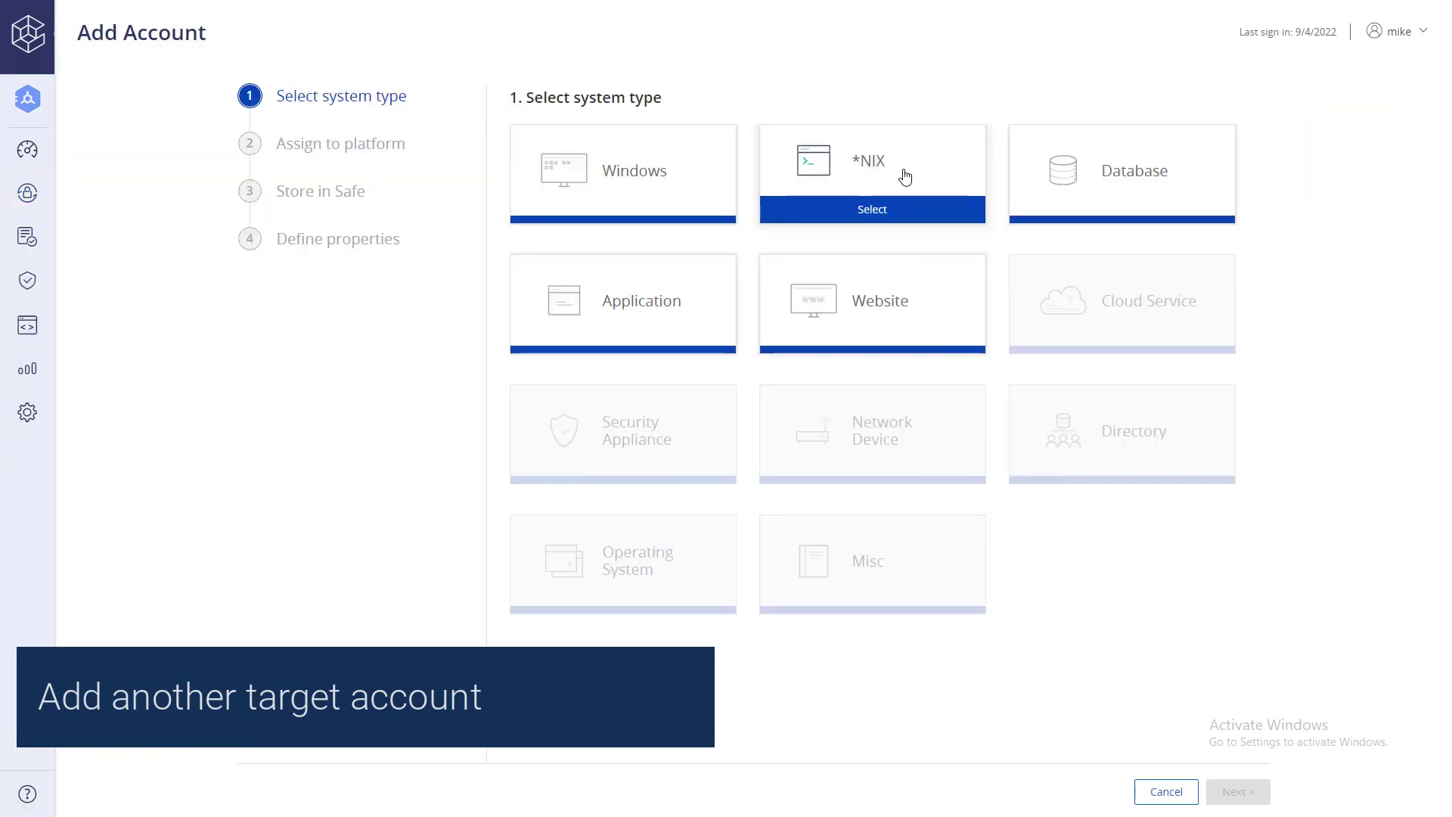
{"action": "left_click", "coordinate": [871, 209]}
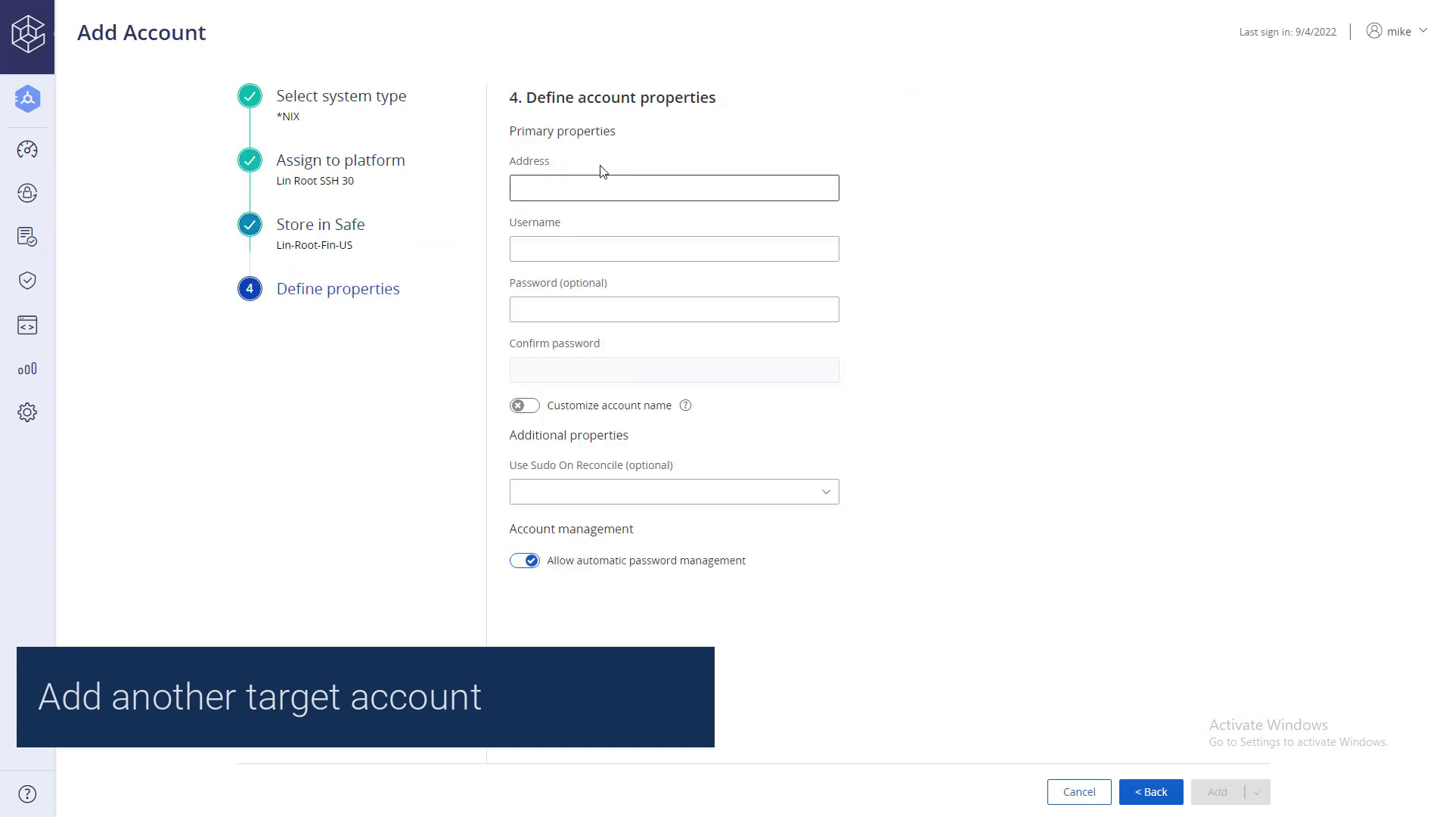
{"action": "type", "text": "target-lin2.acme.corp"}
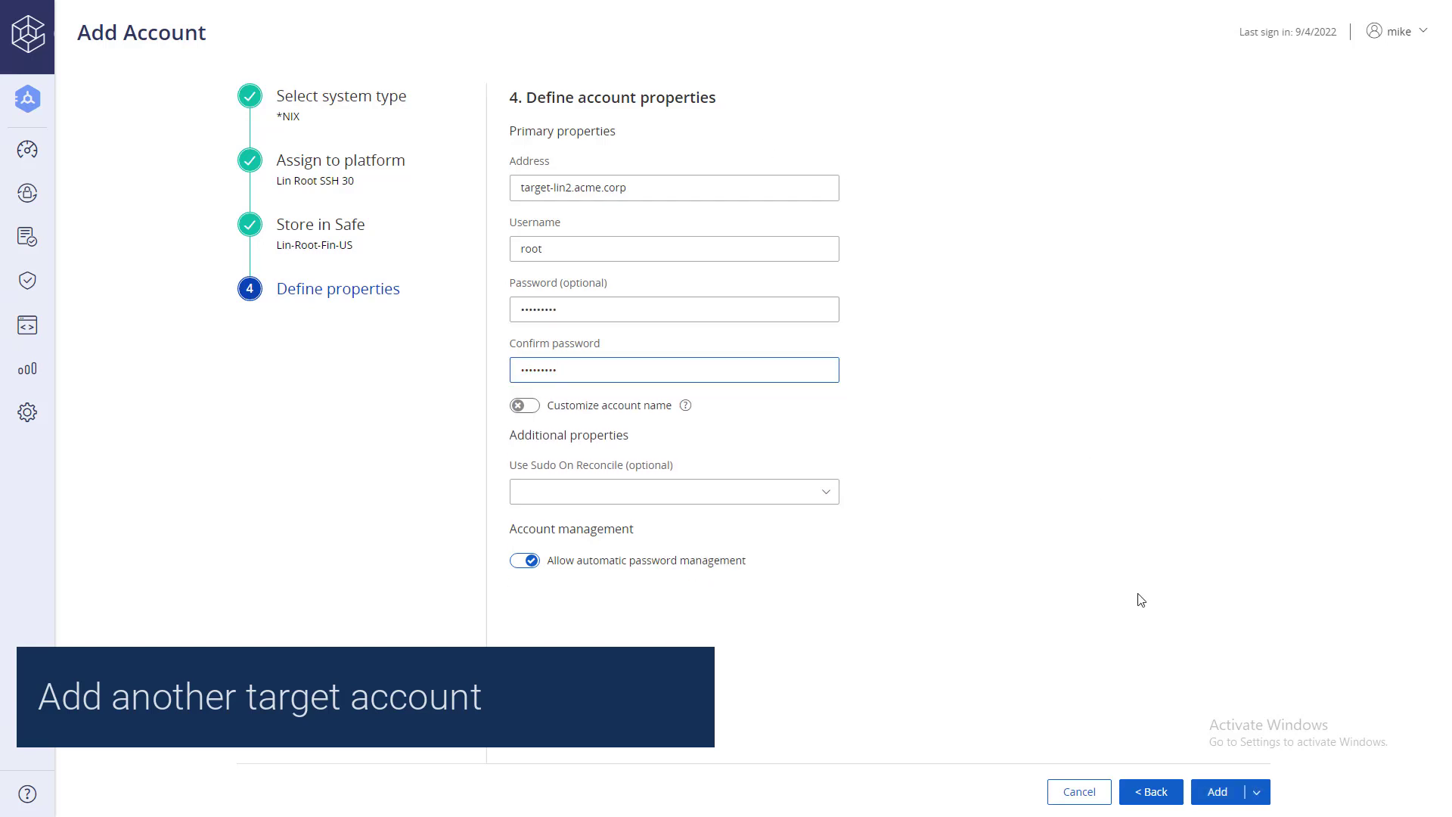
{"action": "left_click", "coordinate": [1216, 792]}
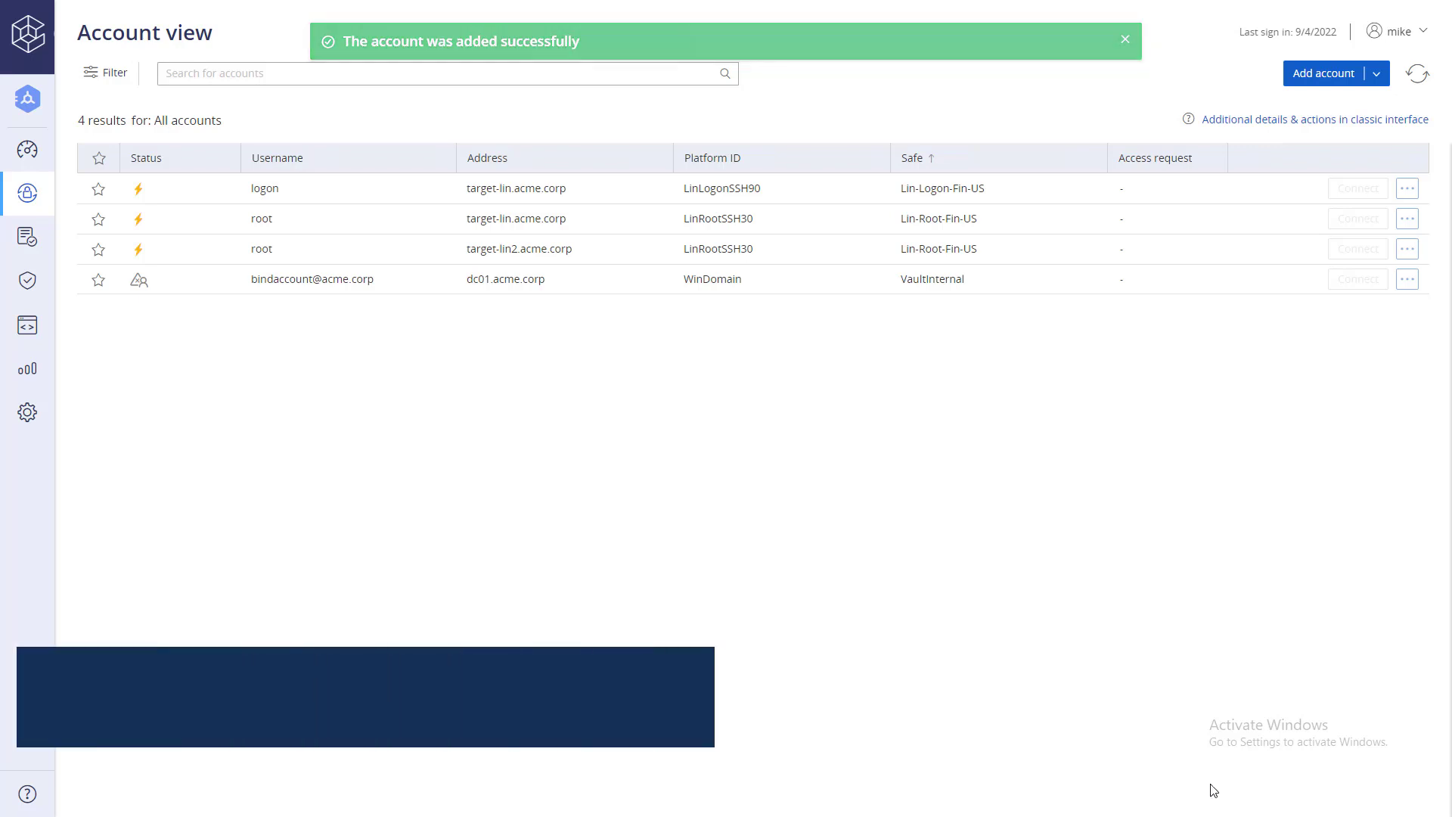
{"action": "left_click", "coordinate": [1325, 74]}
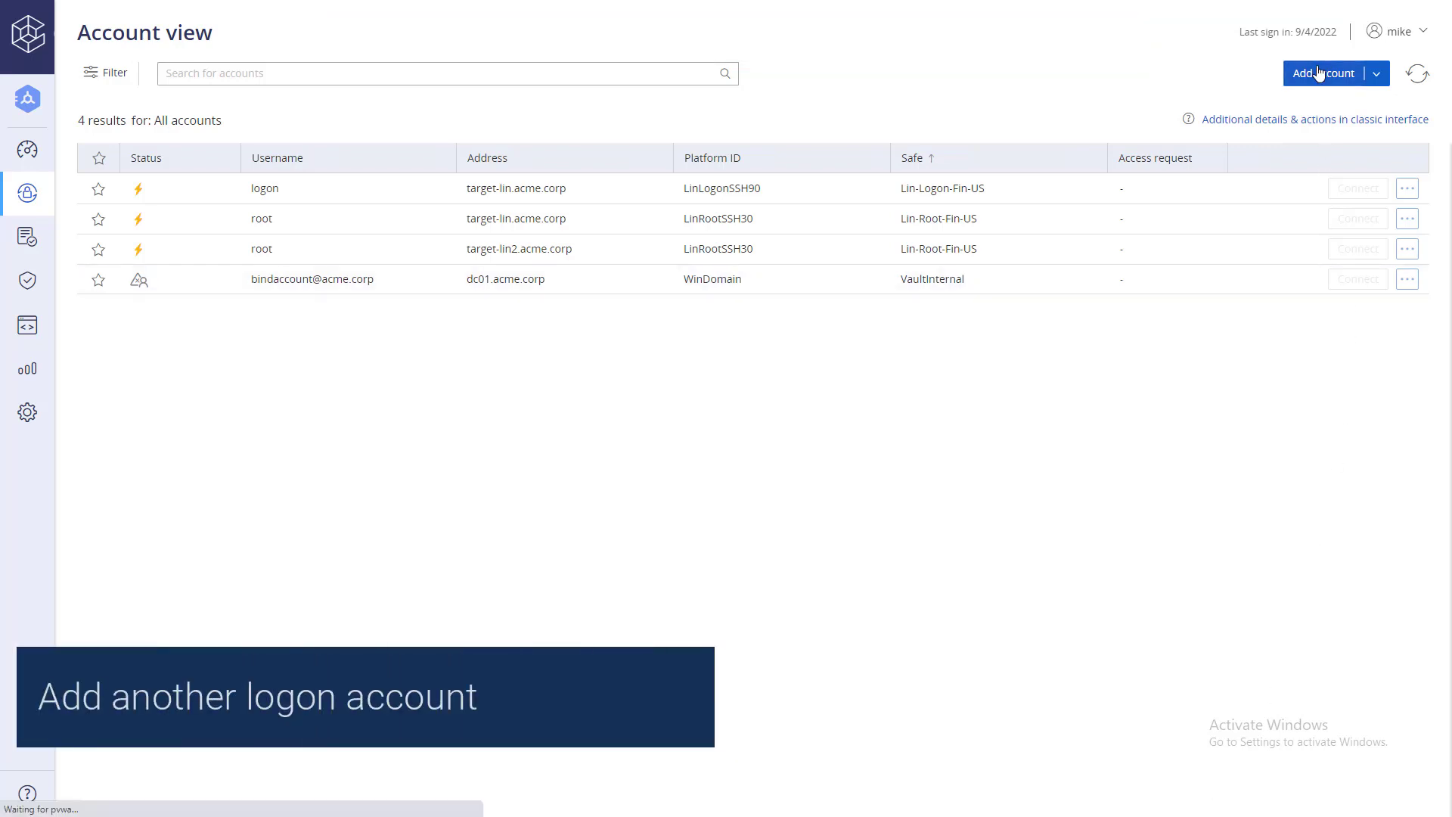
- Add a logon account at target-lin2.acme.corp with its password in Lin-Logon-Fin-US
{"action": "left_click", "coordinate": [1324, 73]}
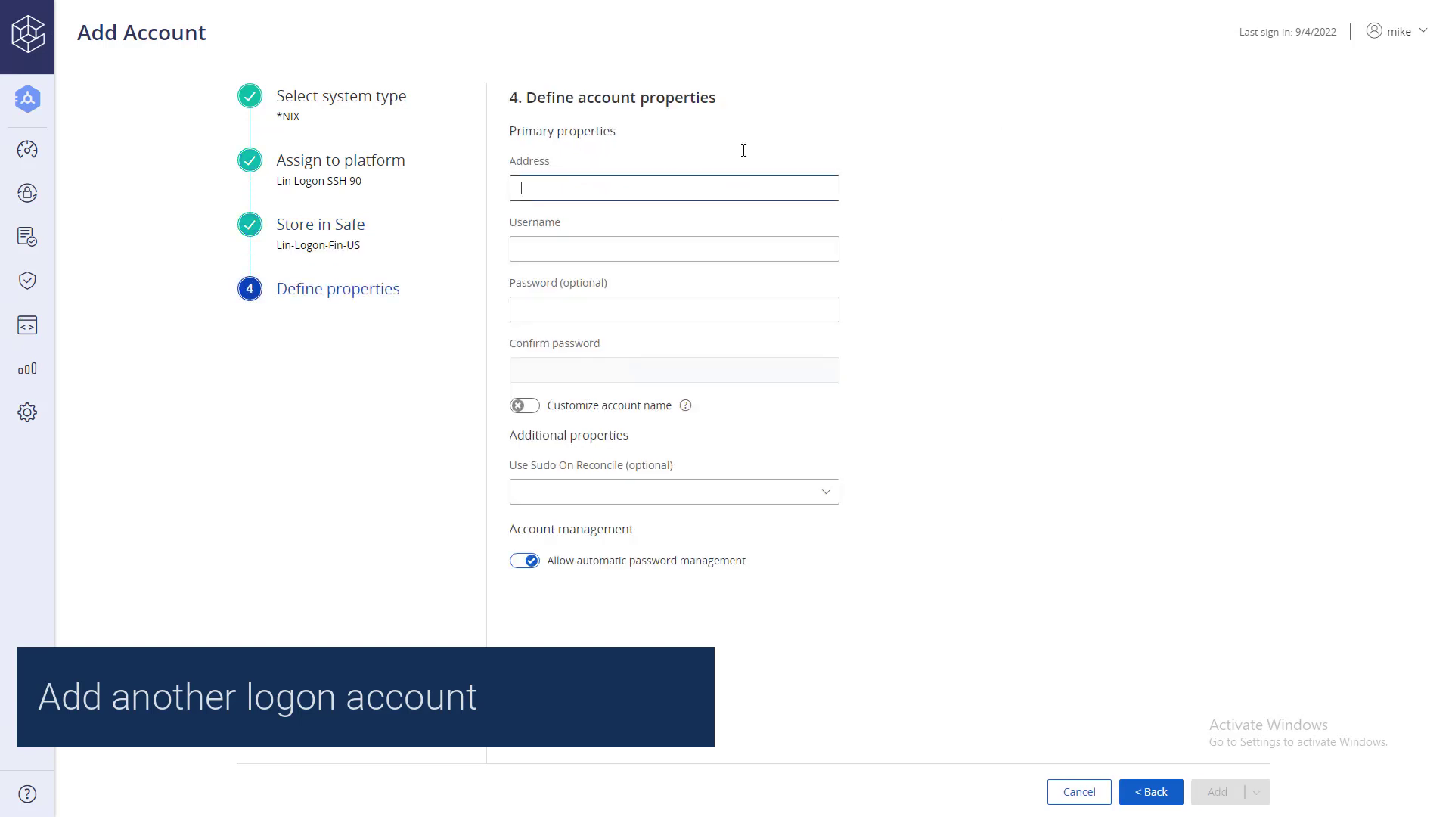
{"action": "type", "text": "target-lin2.acme.corp"}
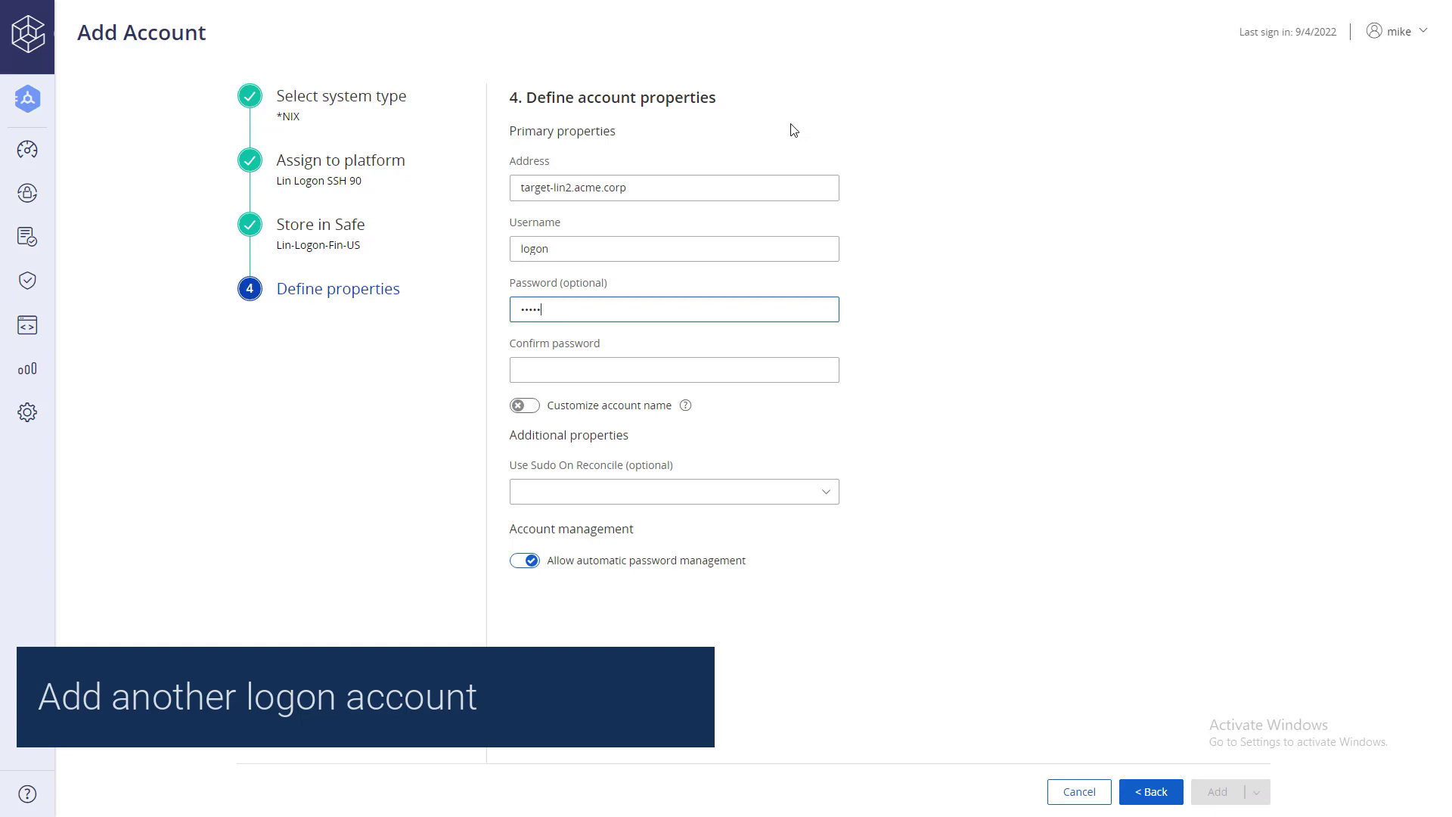
{"action": "type", "text": "••••••••"}
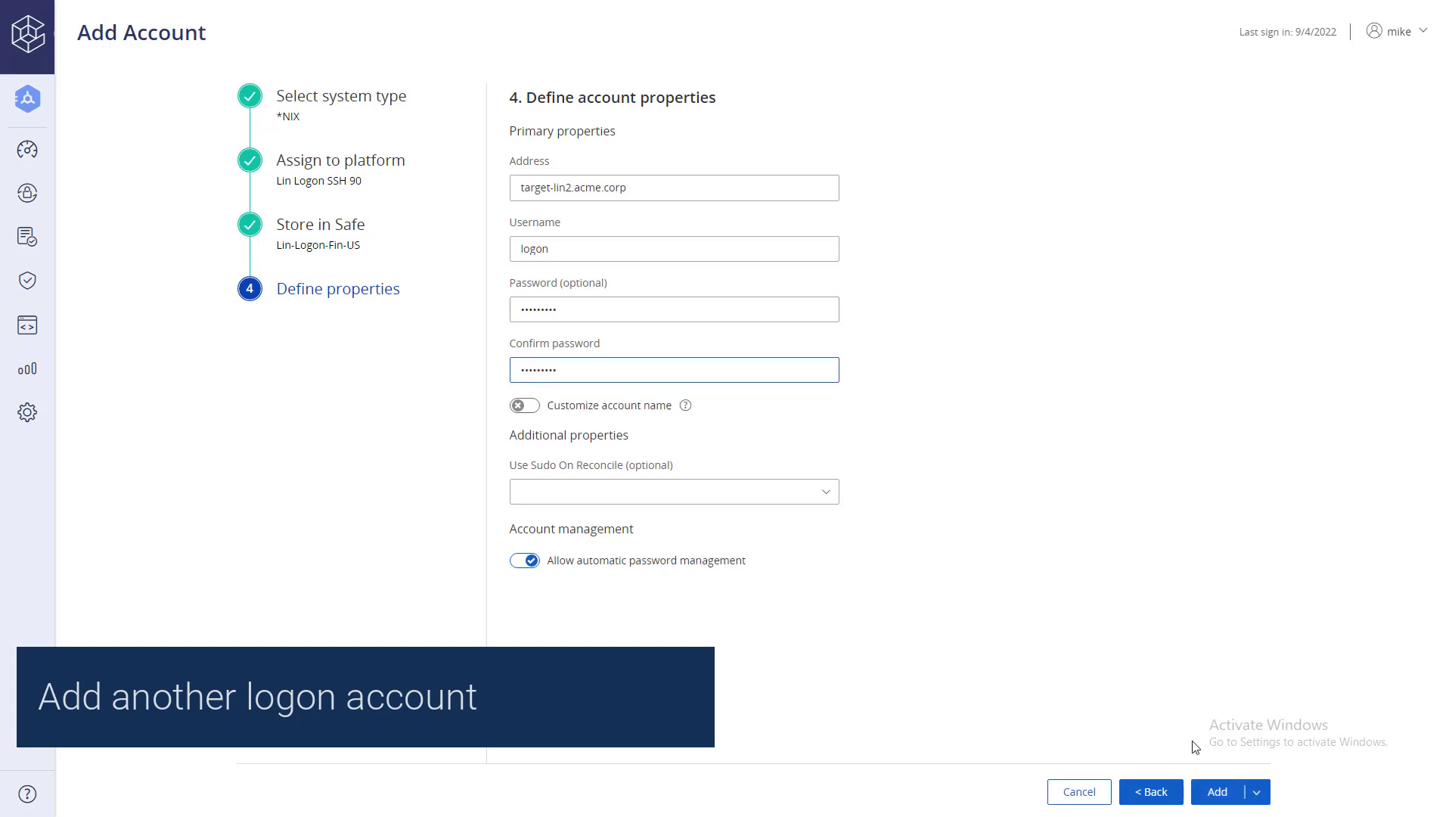
{"action": "left_click", "coordinate": [1217, 792]}
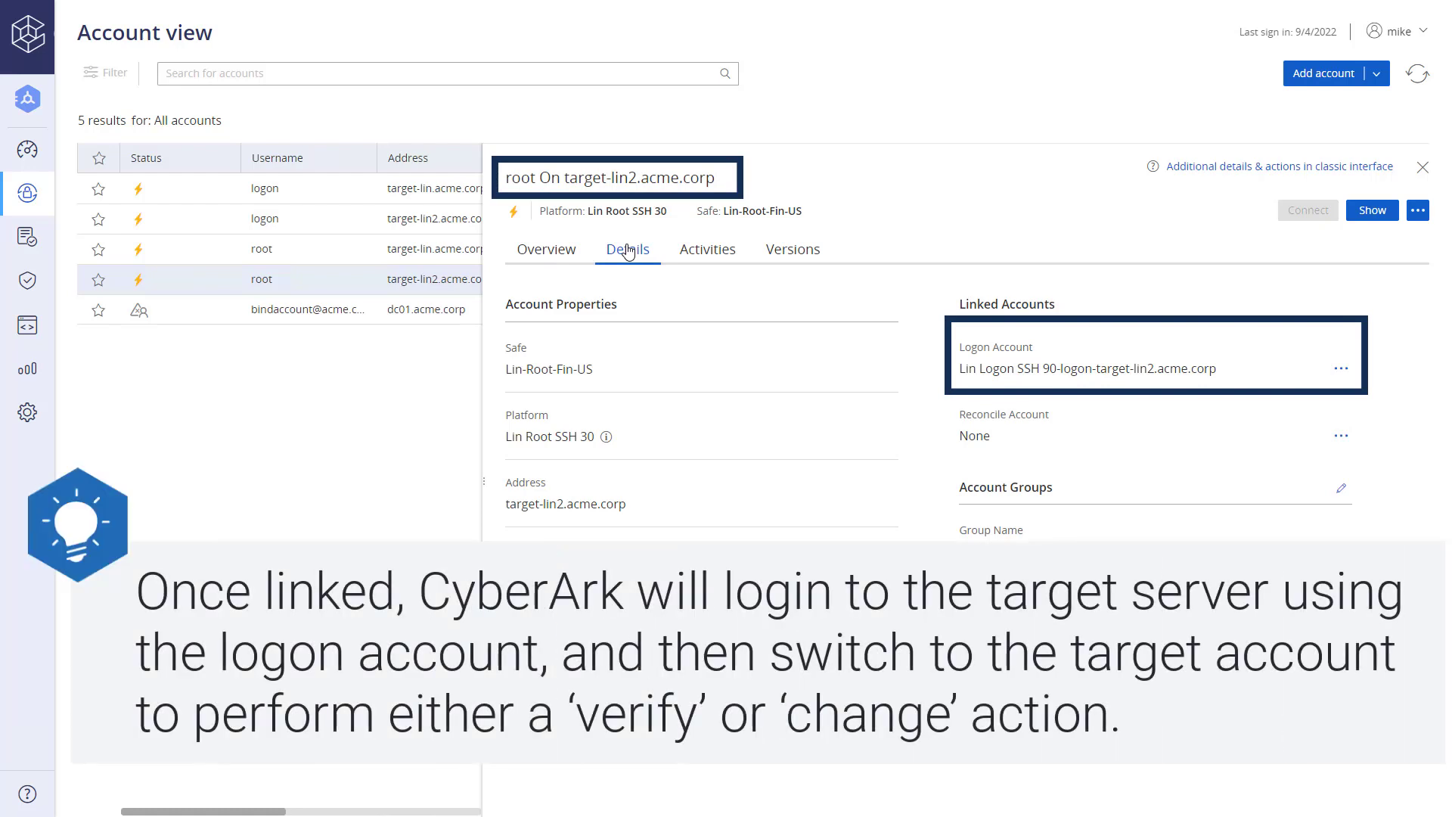
{"action": "mouse_move", "coordinate": [363, 251]}
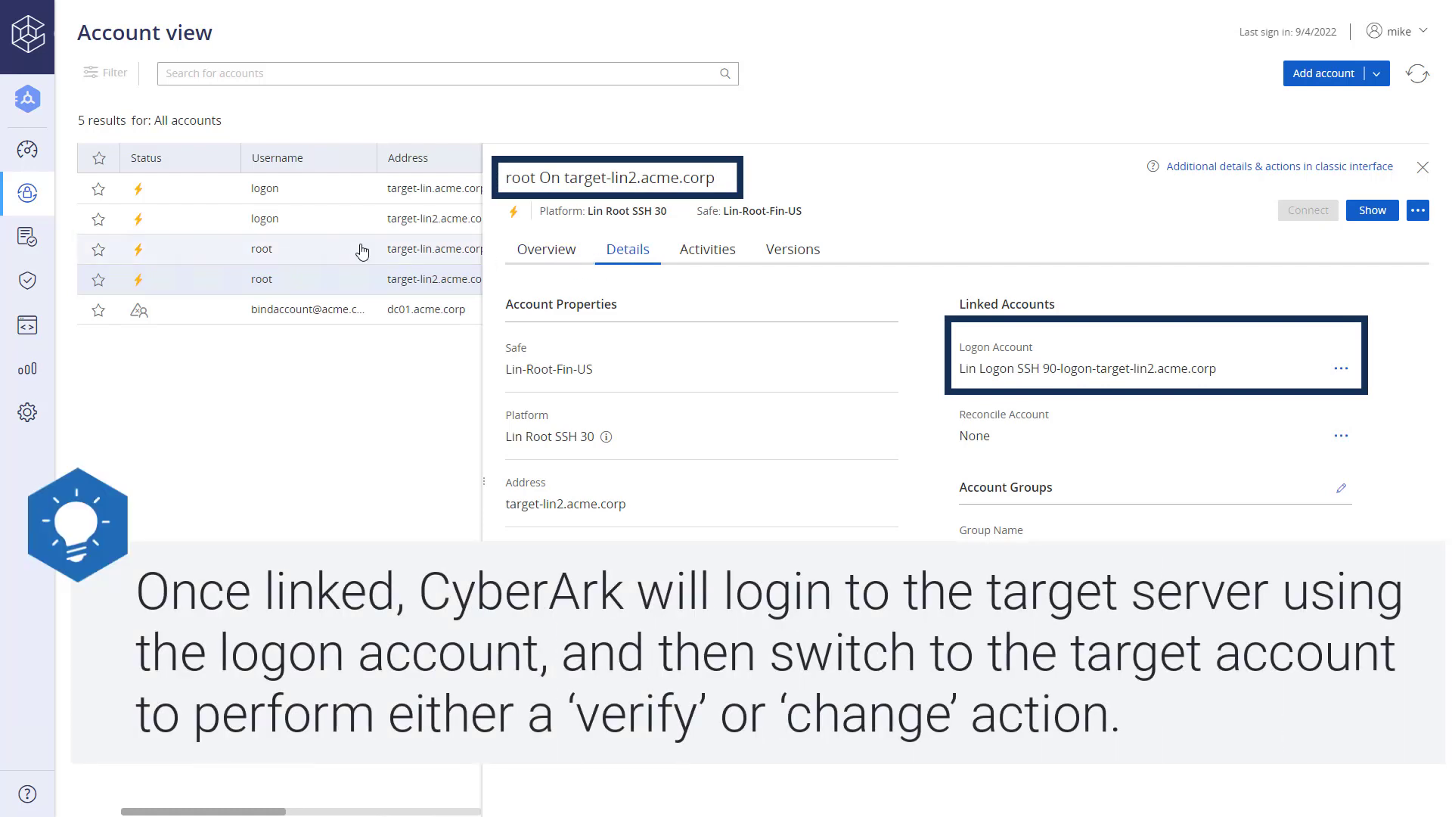
- Open root on target-lin.acme.corp and review its Overview tab
{"action": "left_click", "coordinate": [263, 248]}
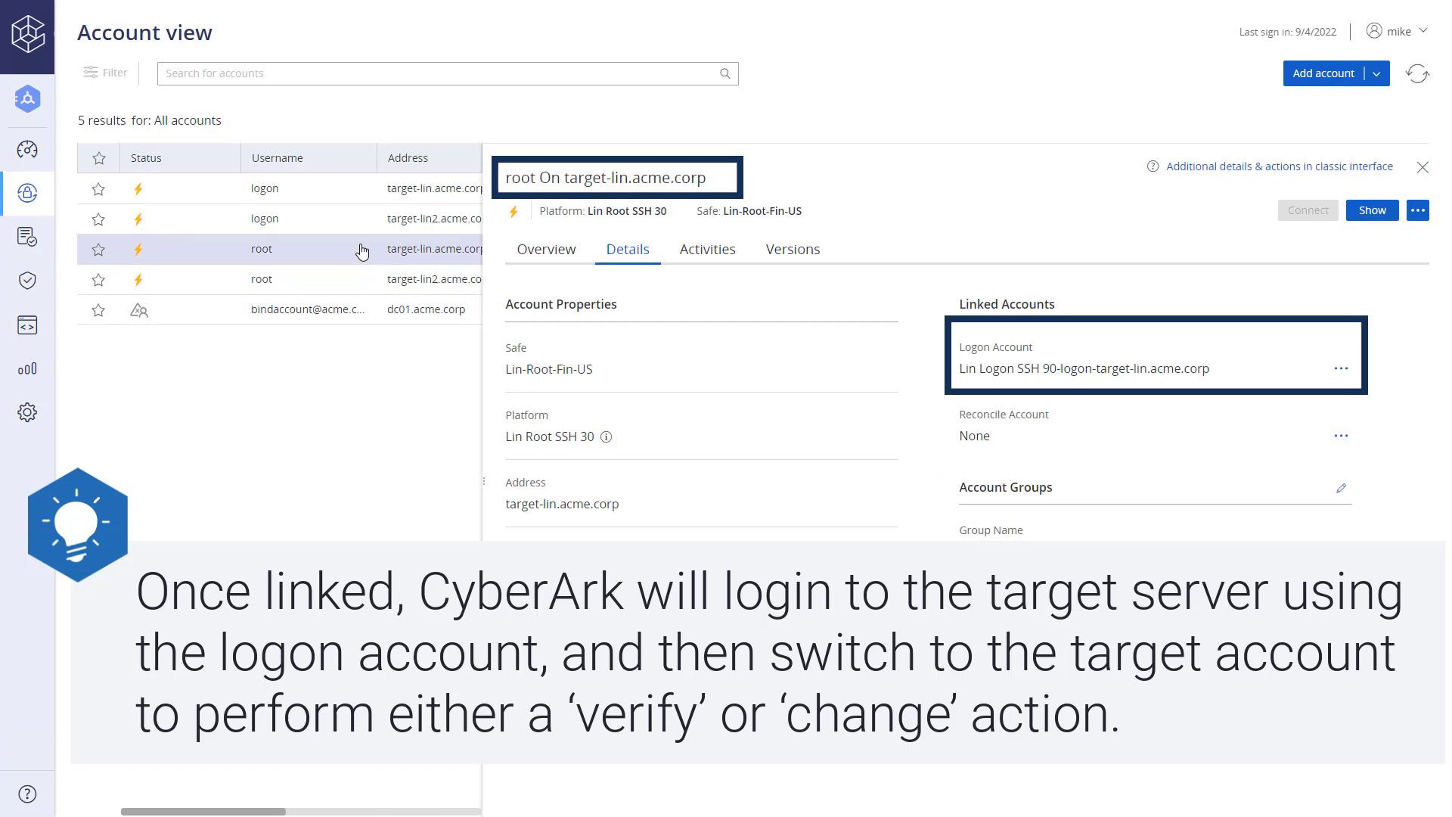
{"action": "left_click", "coordinate": [545, 248]}
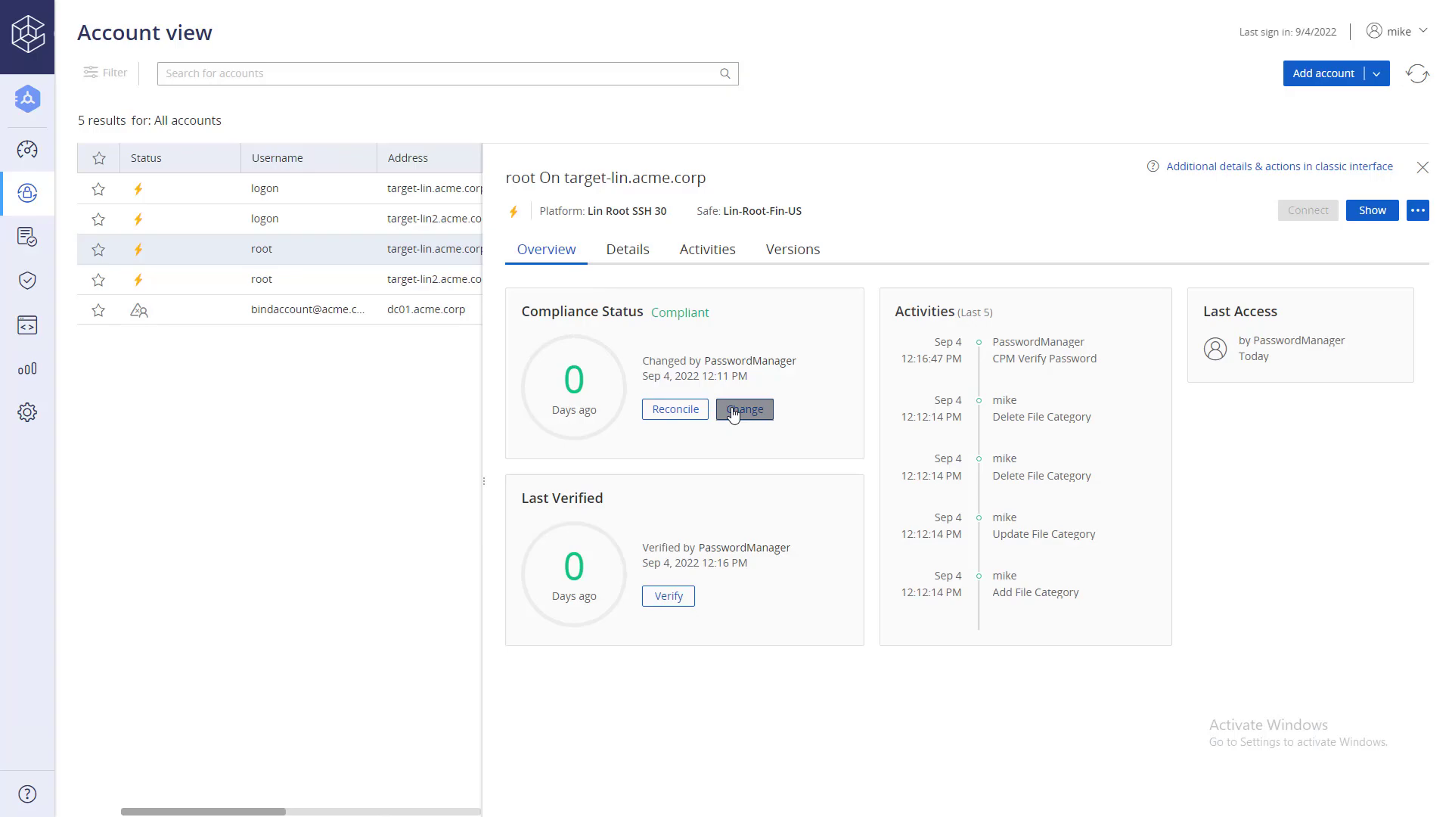
- Change and confirm the root password, refresh, verify it, then close the details panel
{"action": "left_click", "coordinate": [743, 408]}
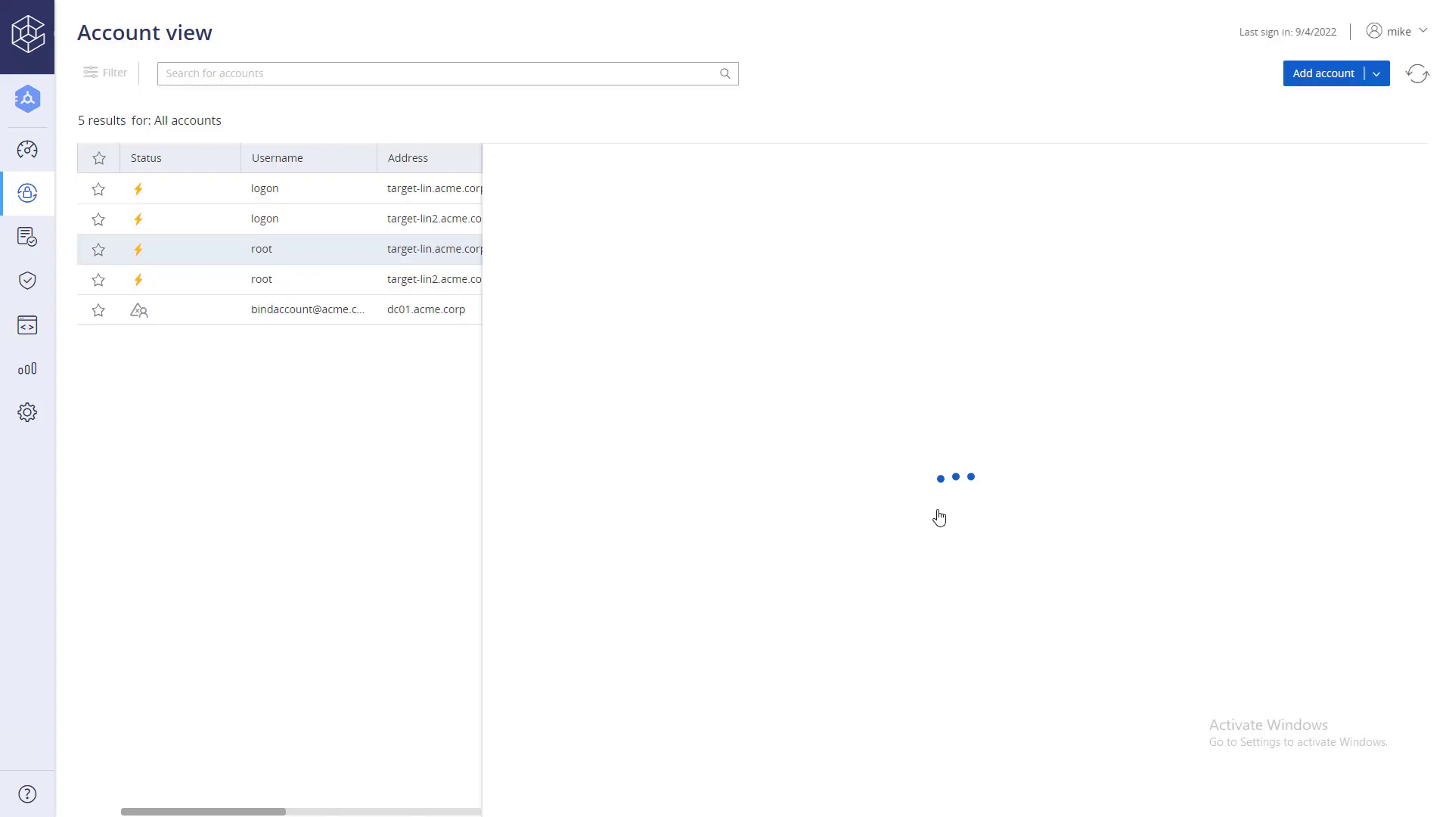
{"action": "left_click", "coordinate": [261, 249]}
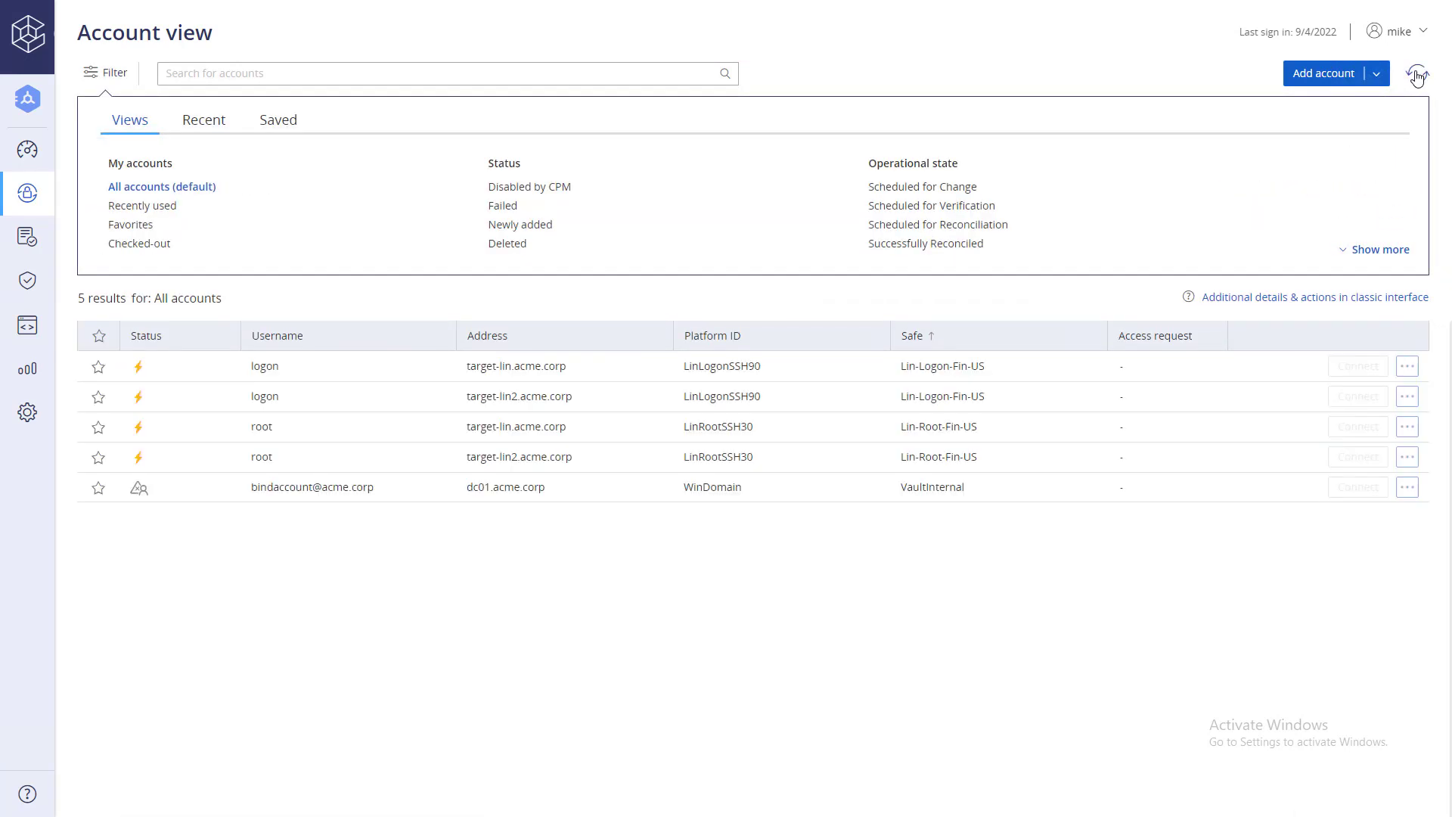
{"action": "left_click", "coordinate": [263, 425]}
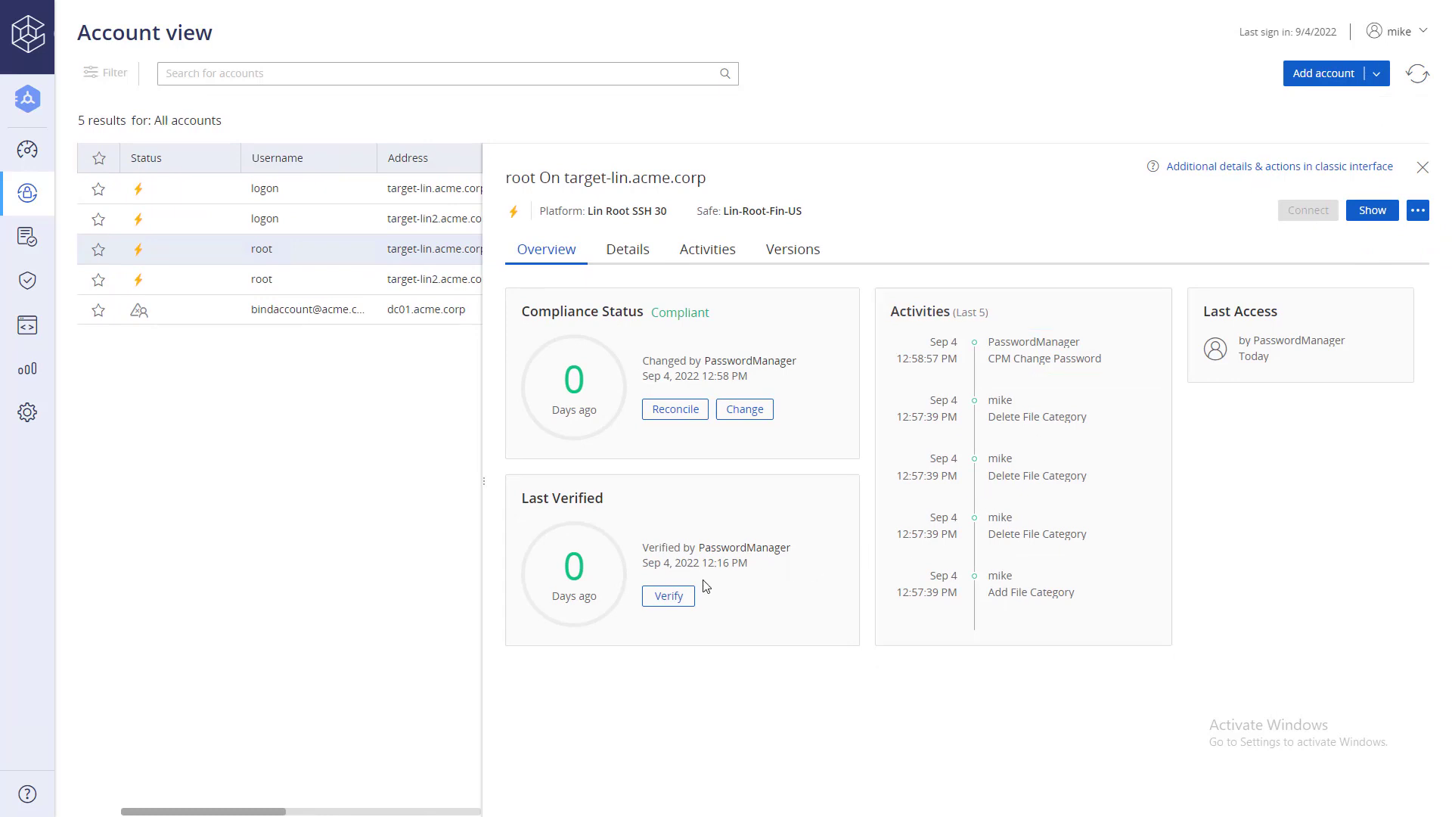
{"action": "left_click", "coordinate": [668, 596]}
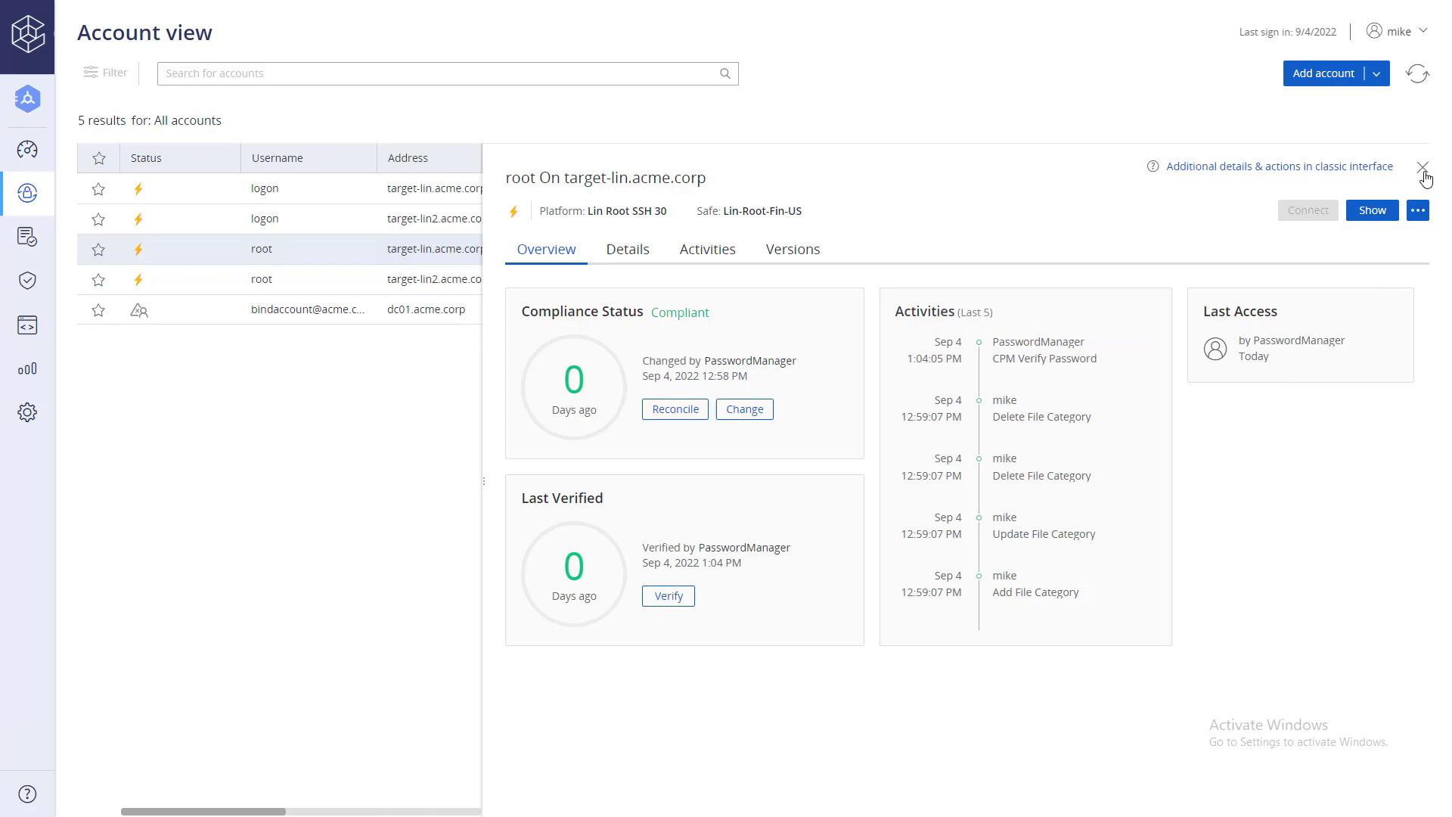
{"action": "left_click", "coordinate": [1424, 166]}
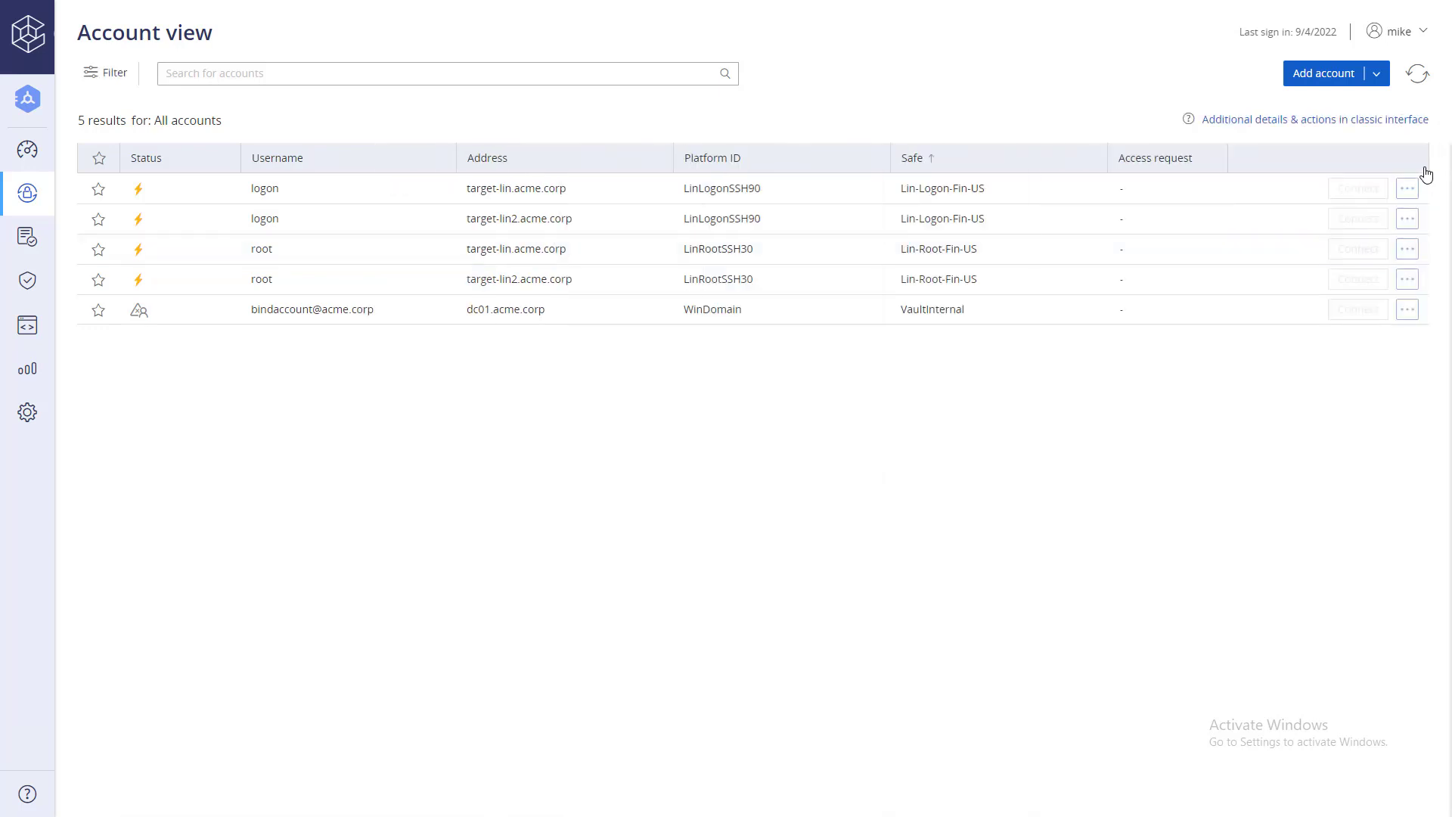